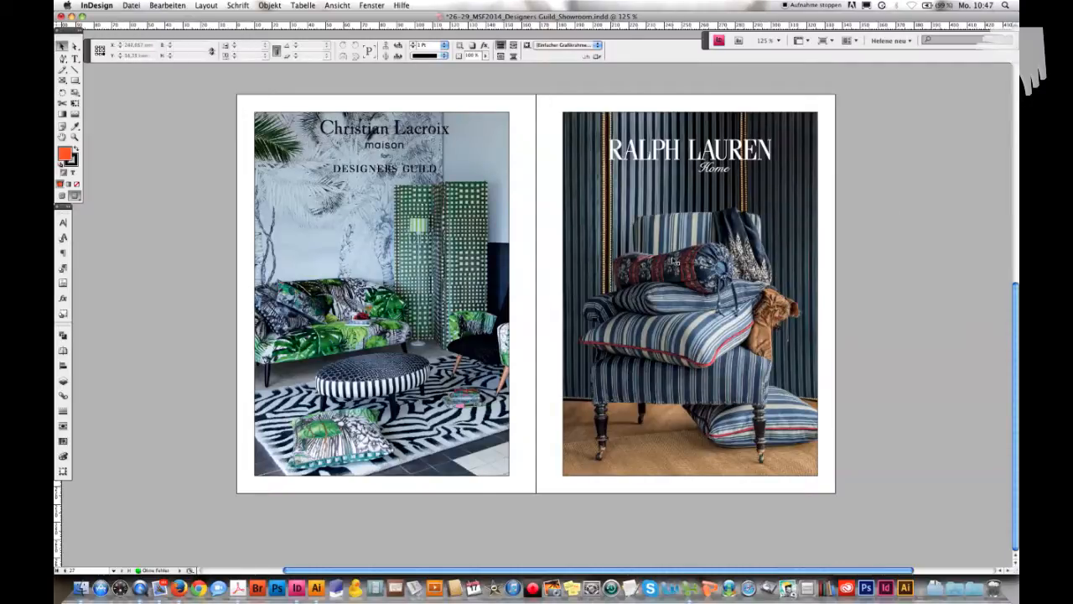
Select the Ralph Lauren Home logo on the right-hand page.
{"action": "left_click", "coordinate": [689, 293]}
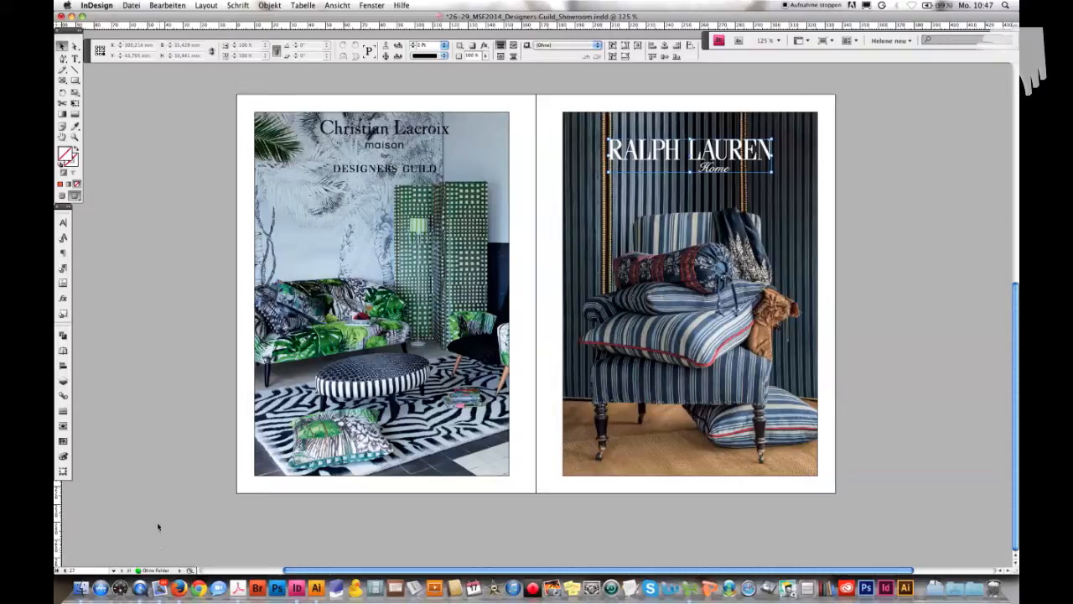
{"action": "mouse_move", "coordinate": [154, 524]}
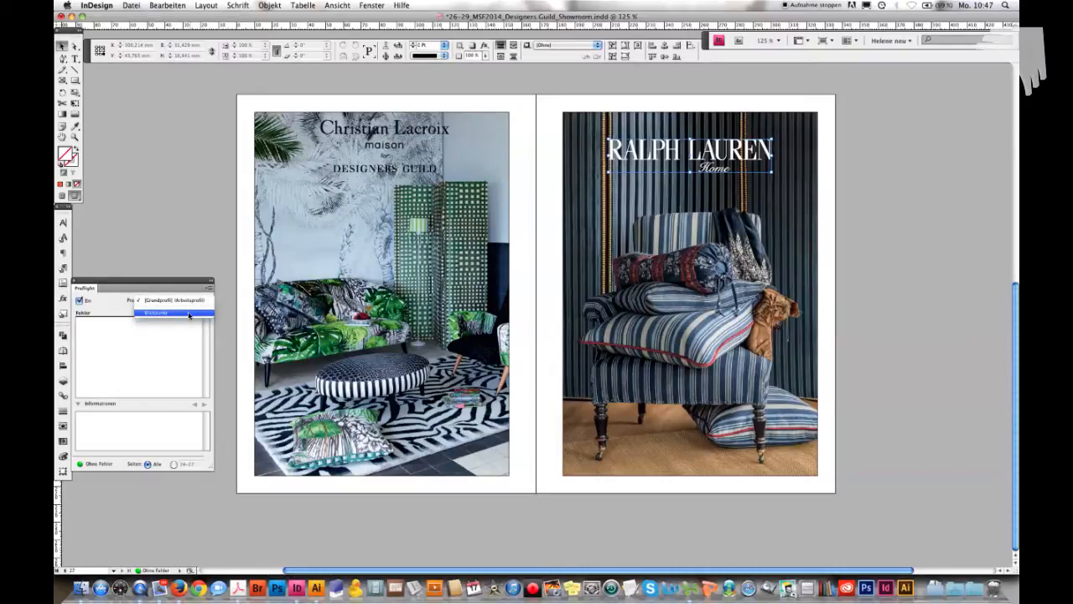
Preflight with the Blickpunkt profile and jump to the white-overprint error on the logo.
{"action": "left_click", "coordinate": [155, 311]}
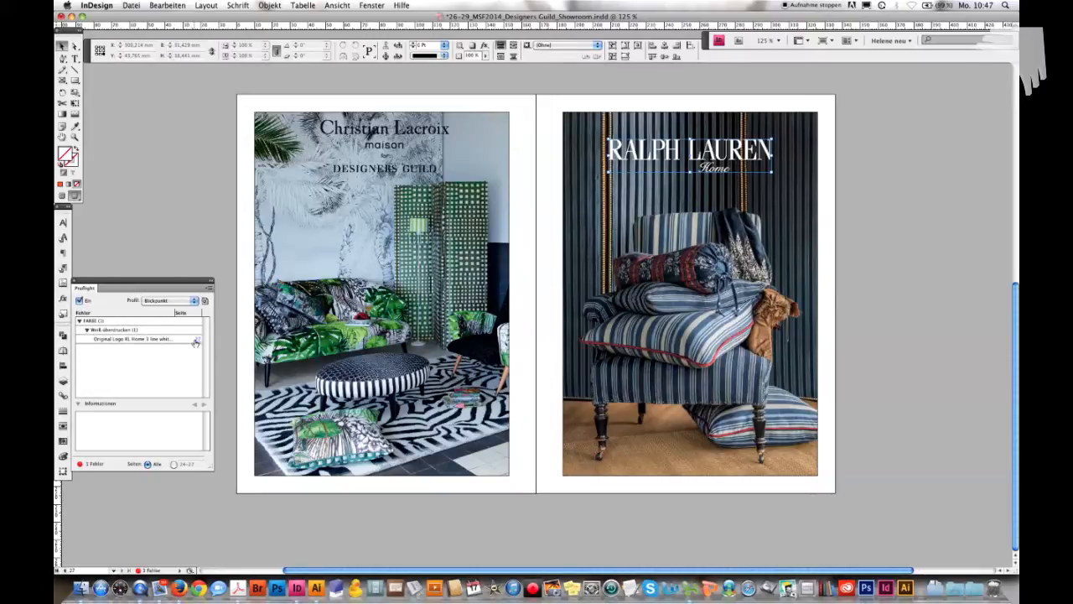
{"action": "left_click", "coordinate": [130, 339]}
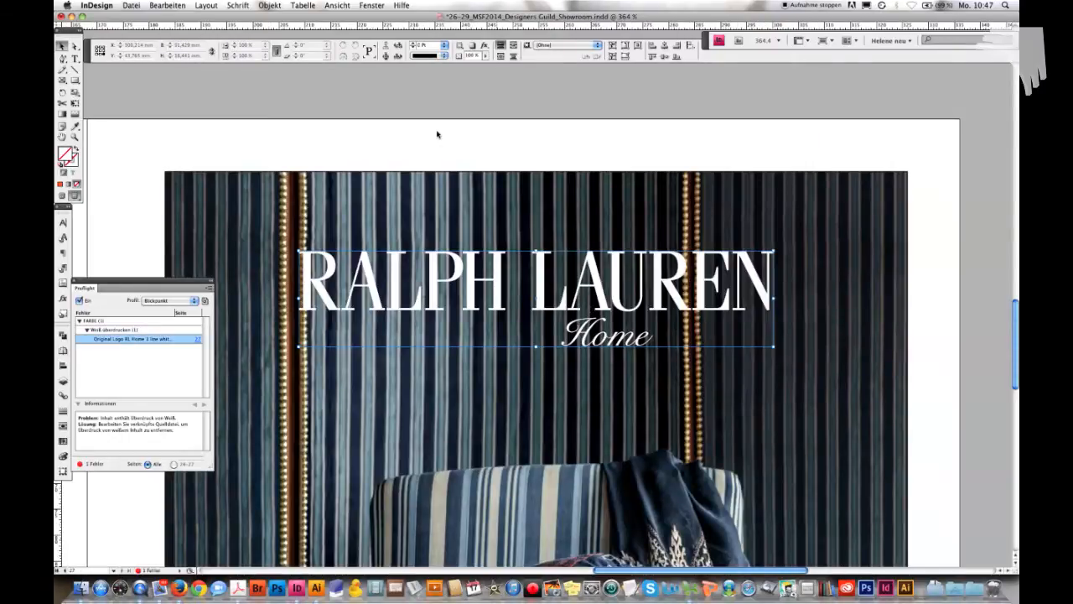
Enable Überdruckenvorschau so only 'Home' remains, and open the Preflight panel menu.
{"action": "left_click", "coordinate": [336, 5]}
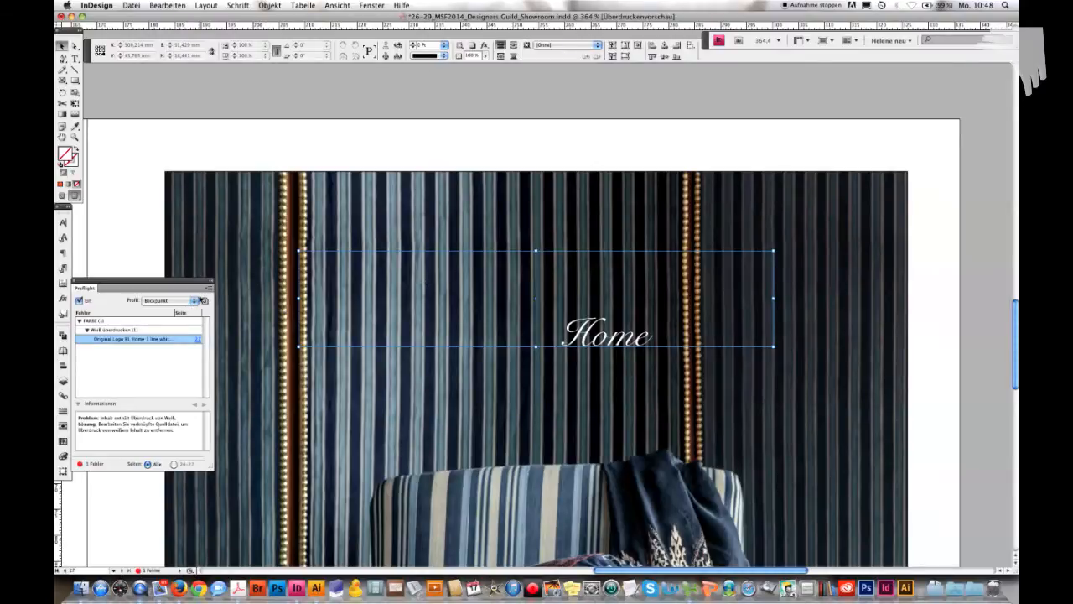
{"action": "left_click", "coordinate": [207, 287]}
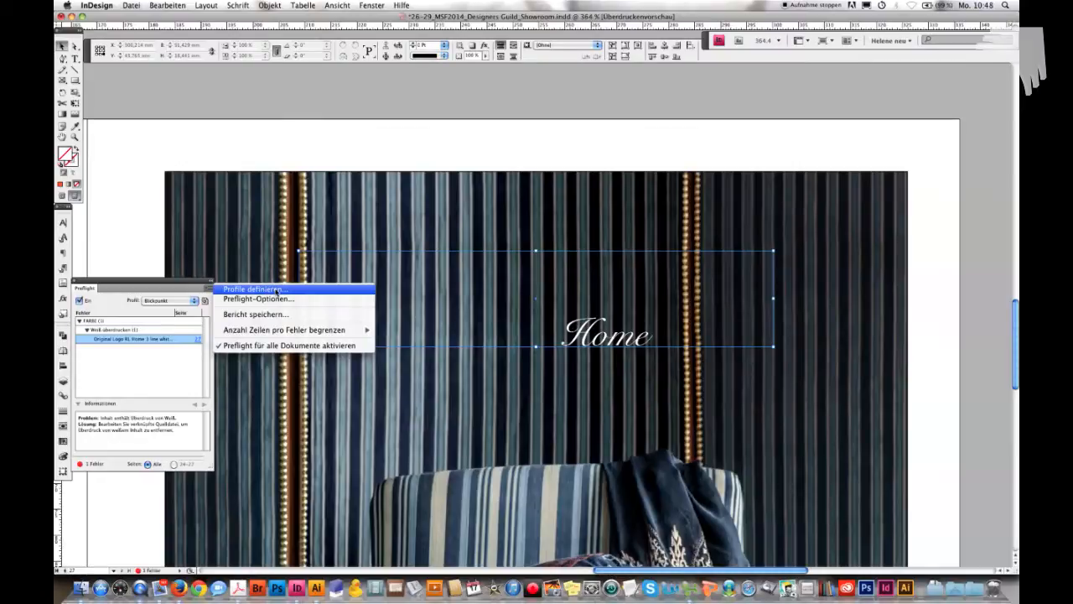
{"action": "left_click", "coordinate": [254, 288]}
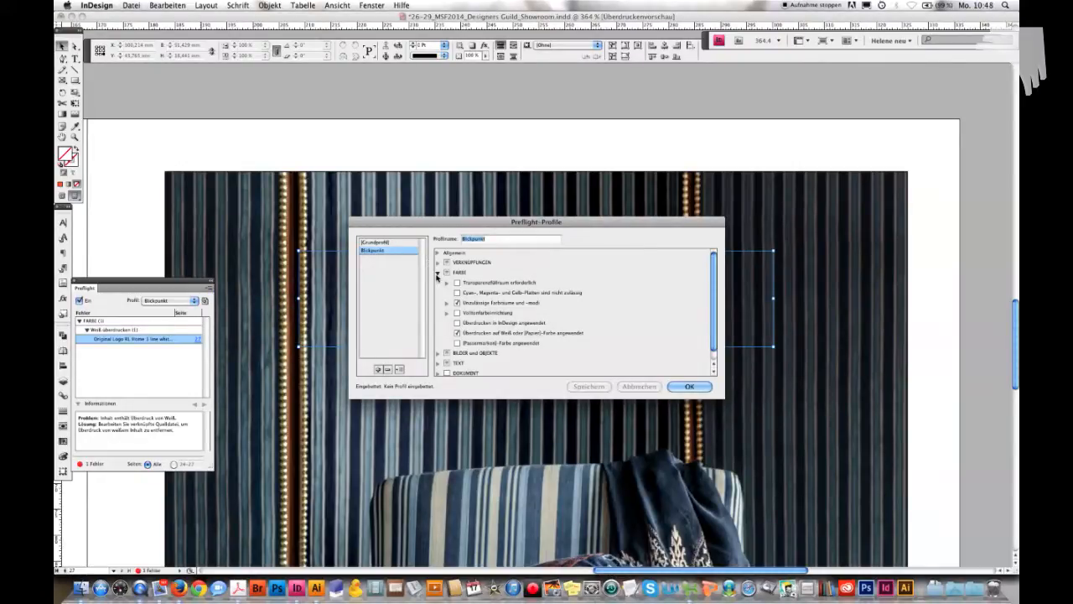
{"action": "left_click", "coordinate": [437, 272]}
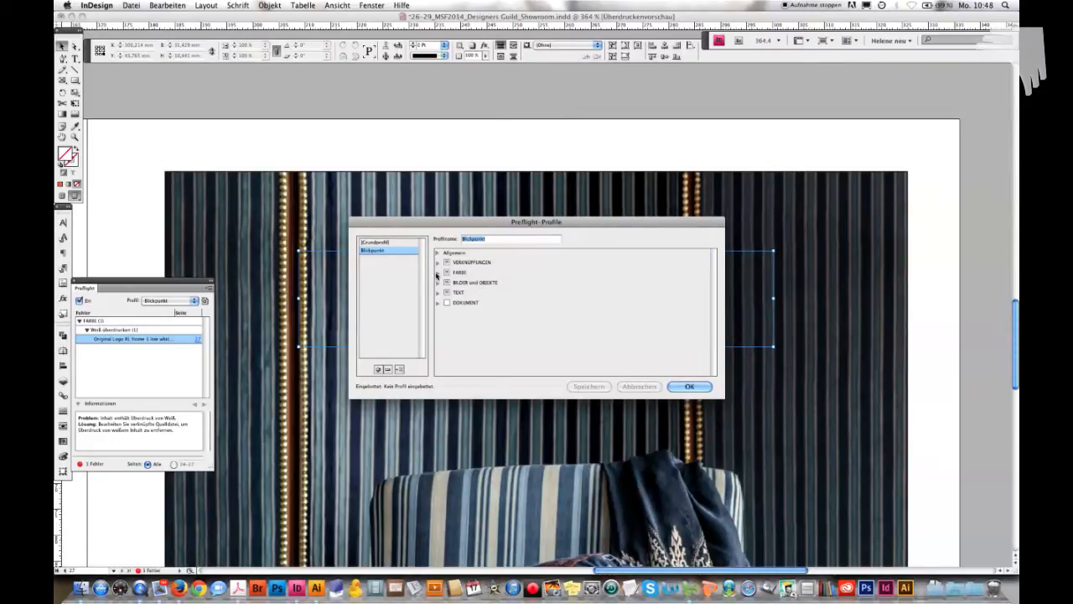
{"action": "left_click", "coordinate": [438, 273]}
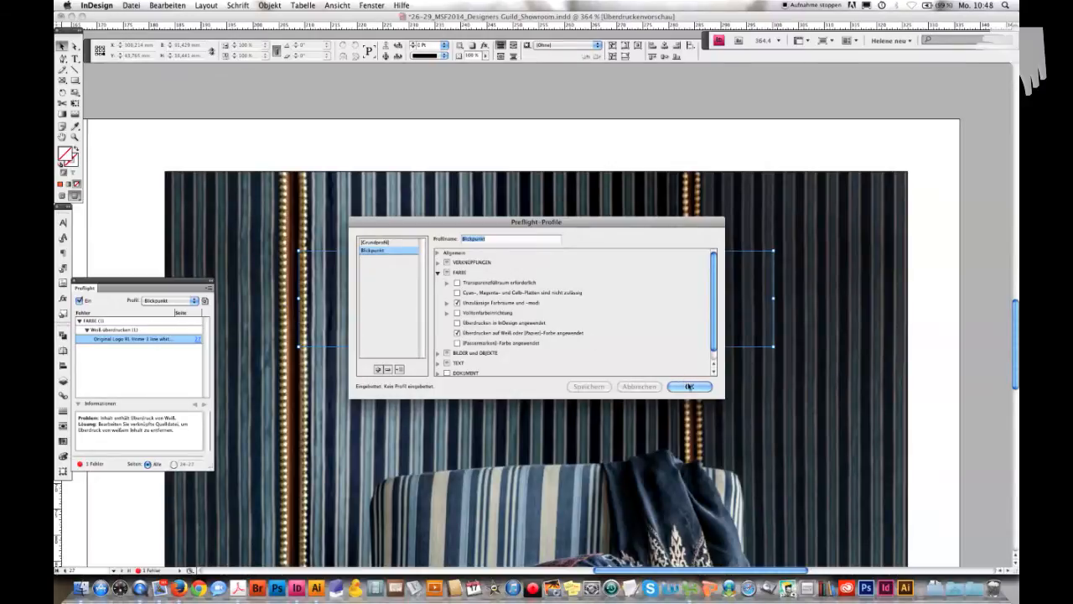
{"action": "left_click", "coordinate": [689, 386]}
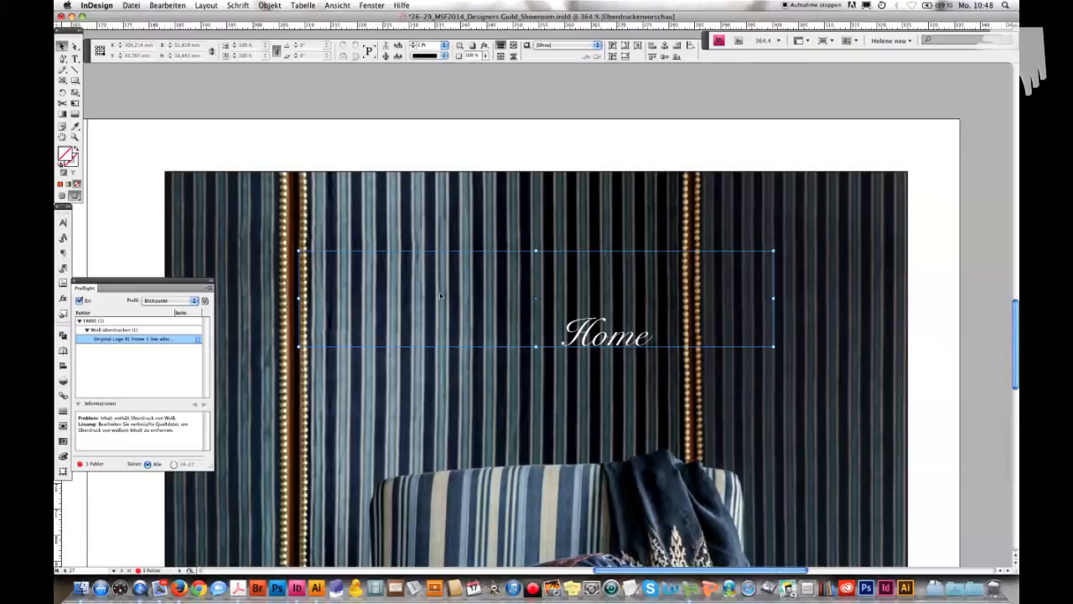
{"action": "mouse_move", "coordinate": [453, 291]}
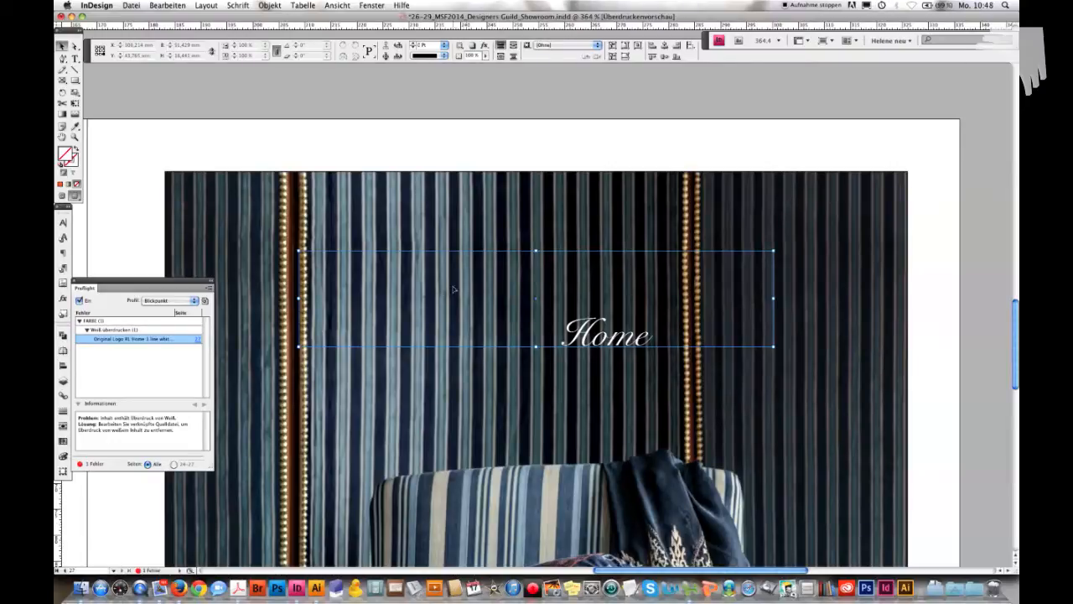
{"action": "mouse_move", "coordinate": [579, 247]}
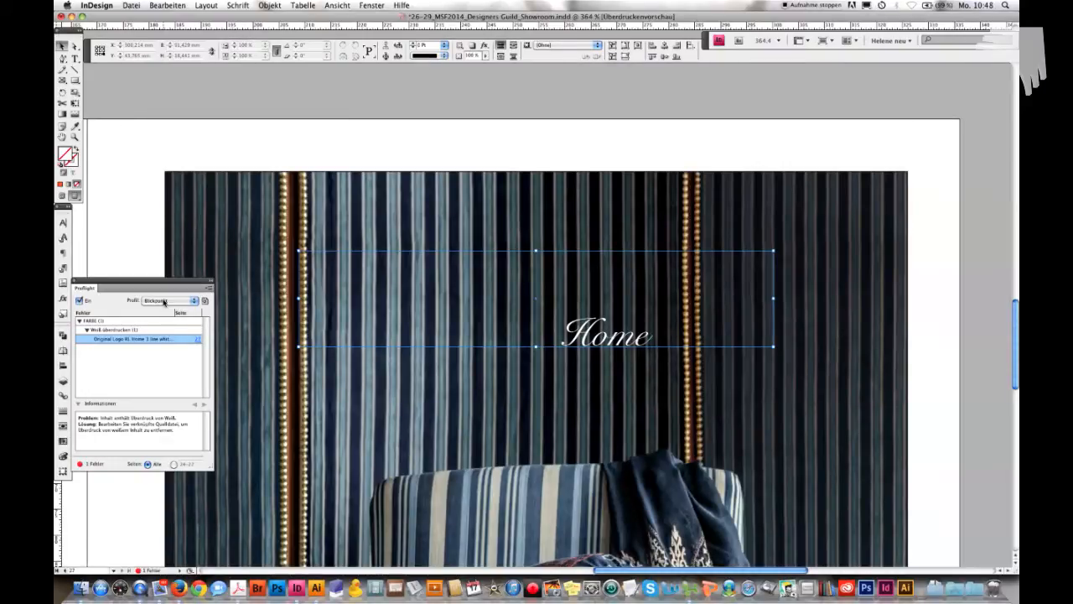
Switch the Preflight profile to [Grundprofil], which reports no errors.
{"action": "left_click", "coordinate": [174, 300]}
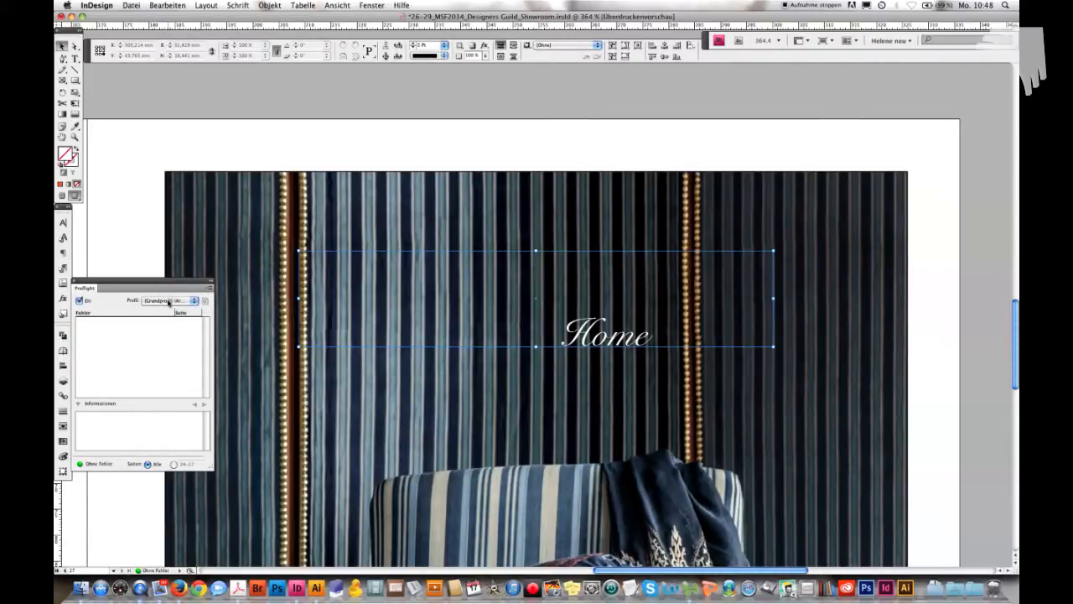
{"action": "left_click", "coordinate": [194, 300]}
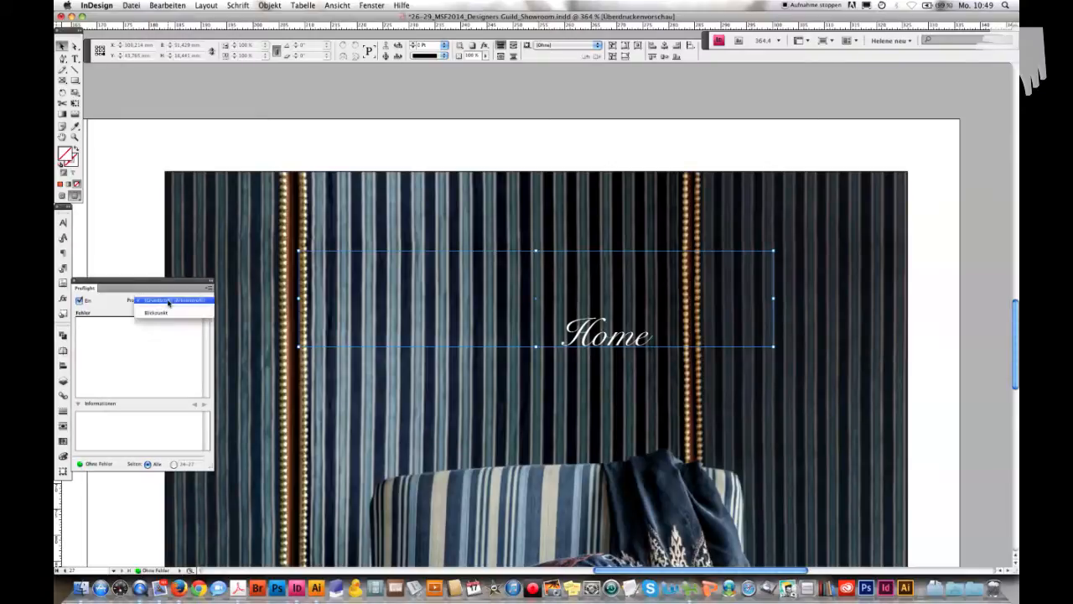
{"action": "left_click", "coordinate": [156, 313]}
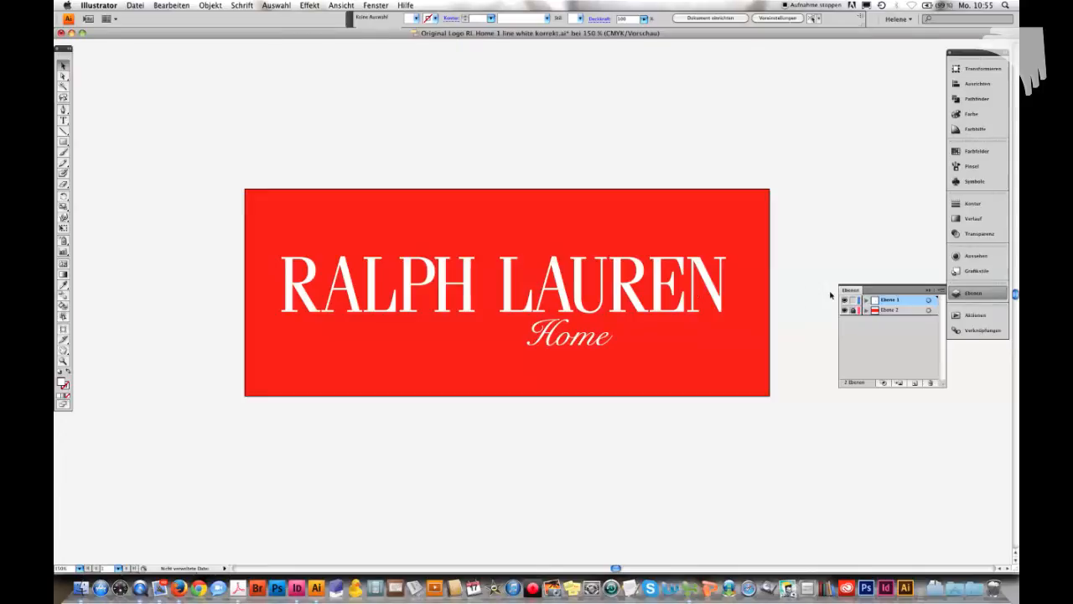
{"action": "mouse_move", "coordinate": [622, 285]}
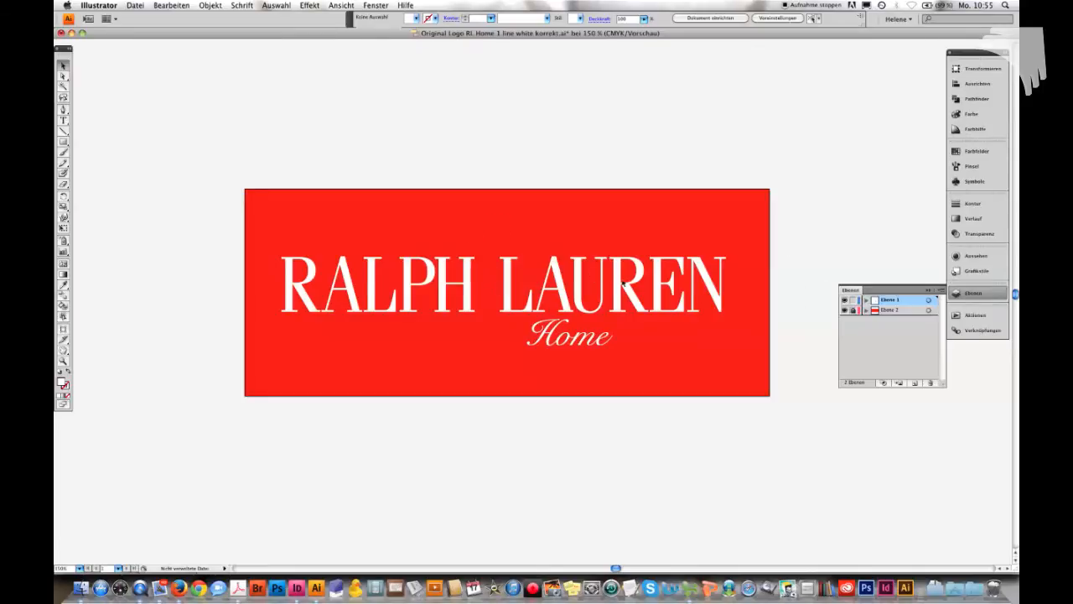
{"action": "mouse_move", "coordinate": [476, 256]}
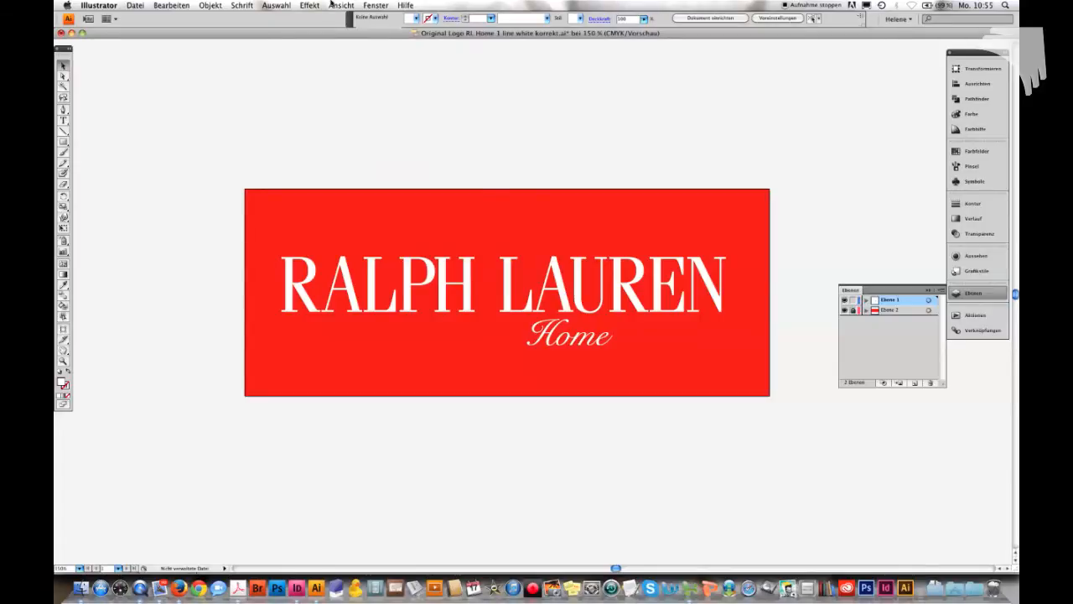
Enable Überdruckenvorschau in Illustrator, hiding the white RALPH LAUREN lettering on red.
{"action": "left_click", "coordinate": [340, 5]}
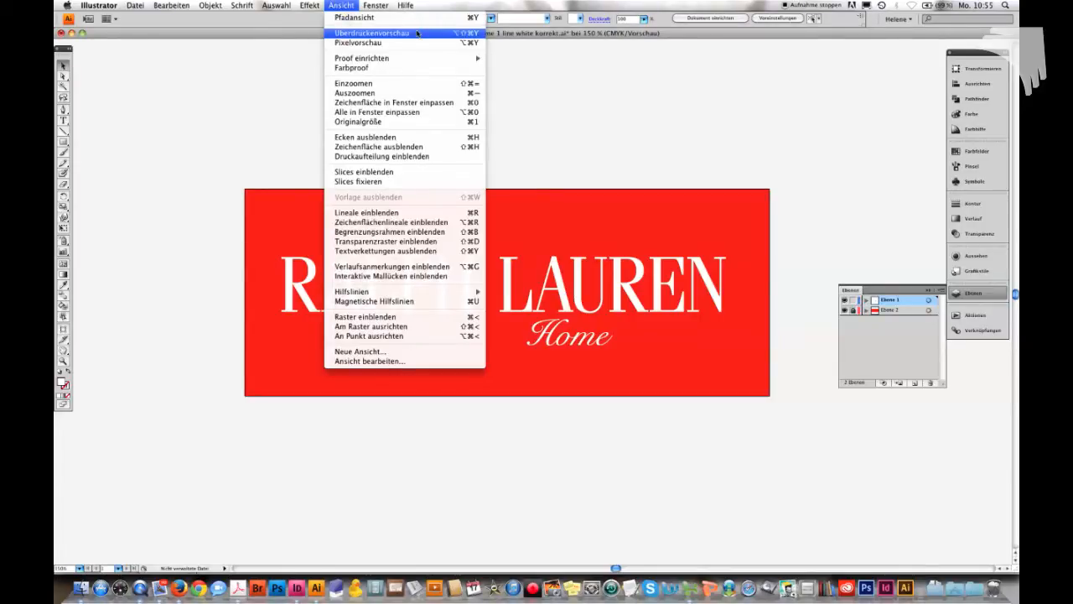
{"action": "left_click", "coordinate": [371, 32]}
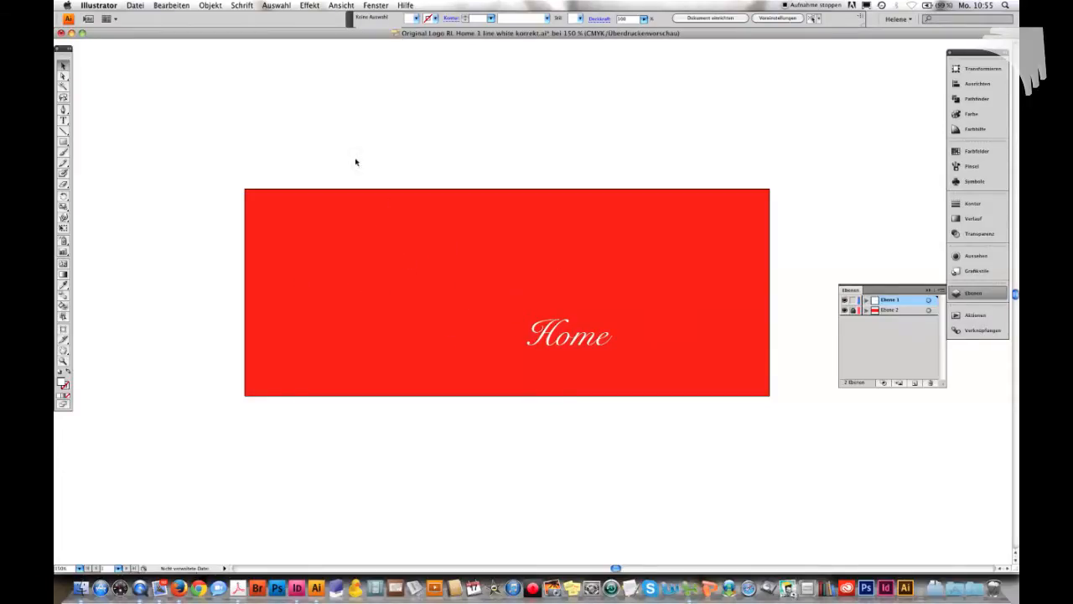
Uncheck Fläche überdrucken for the RALPH LAUREN lettering in the Attribute panel.
{"action": "left_click", "coordinate": [341, 5]}
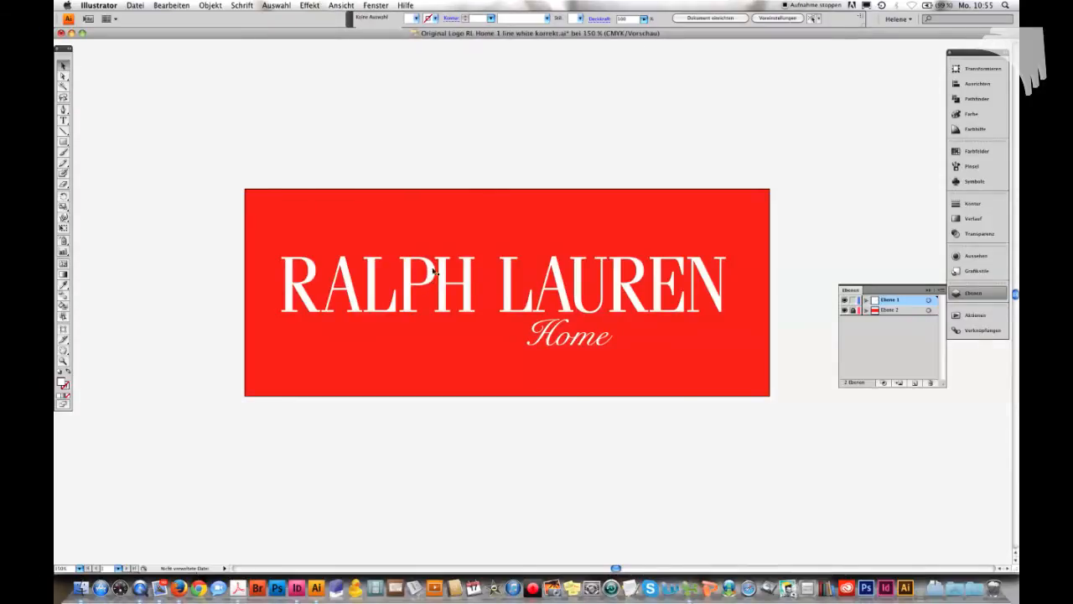
{"action": "left_click", "coordinate": [453, 289]}
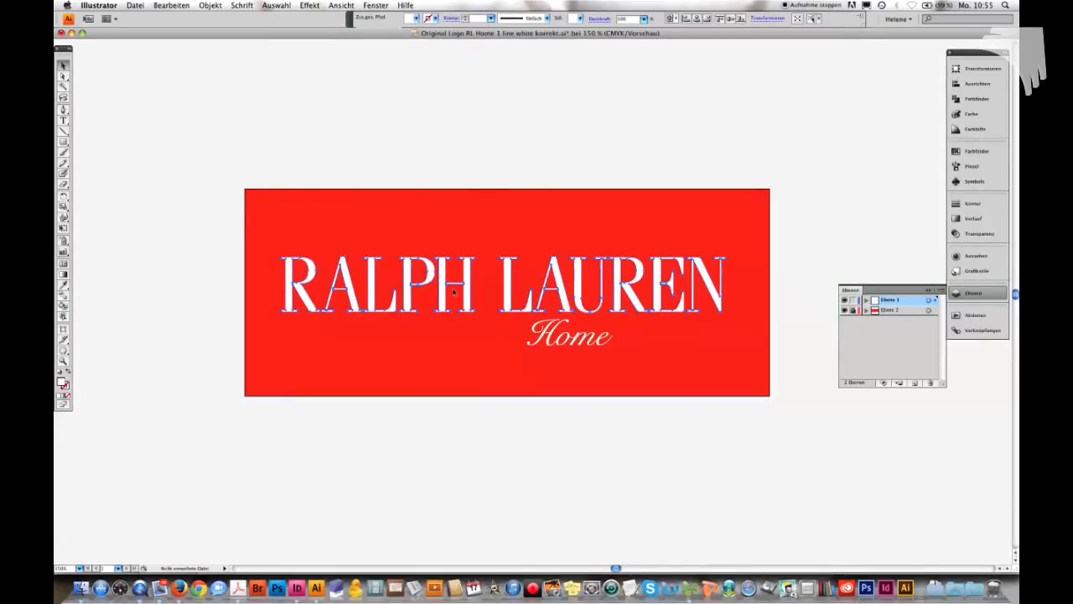
{"action": "left_click", "coordinate": [375, 5]}
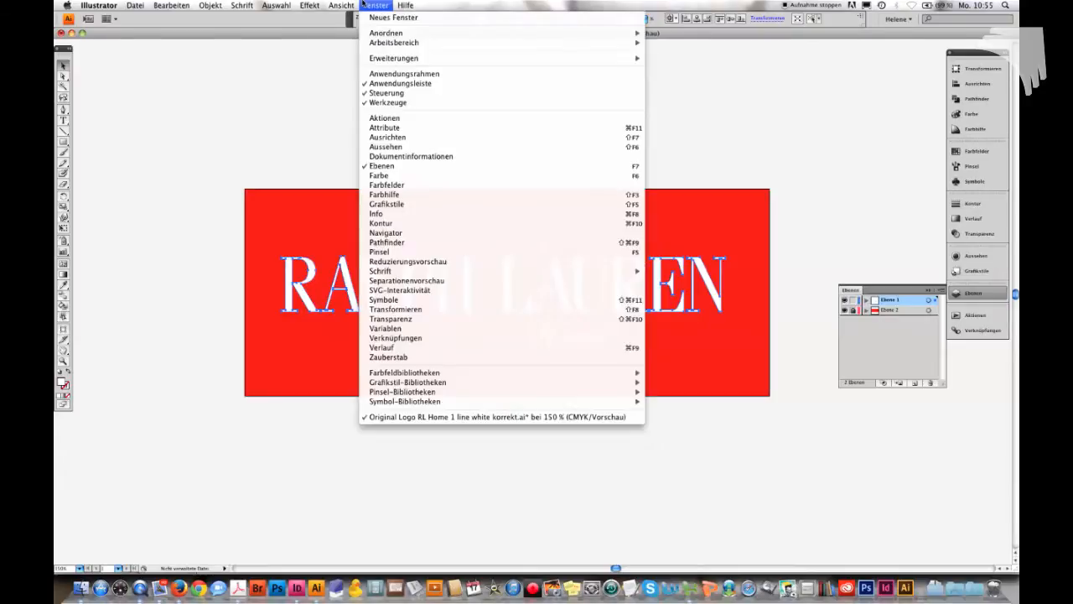
{"action": "mouse_move", "coordinate": [384, 117]}
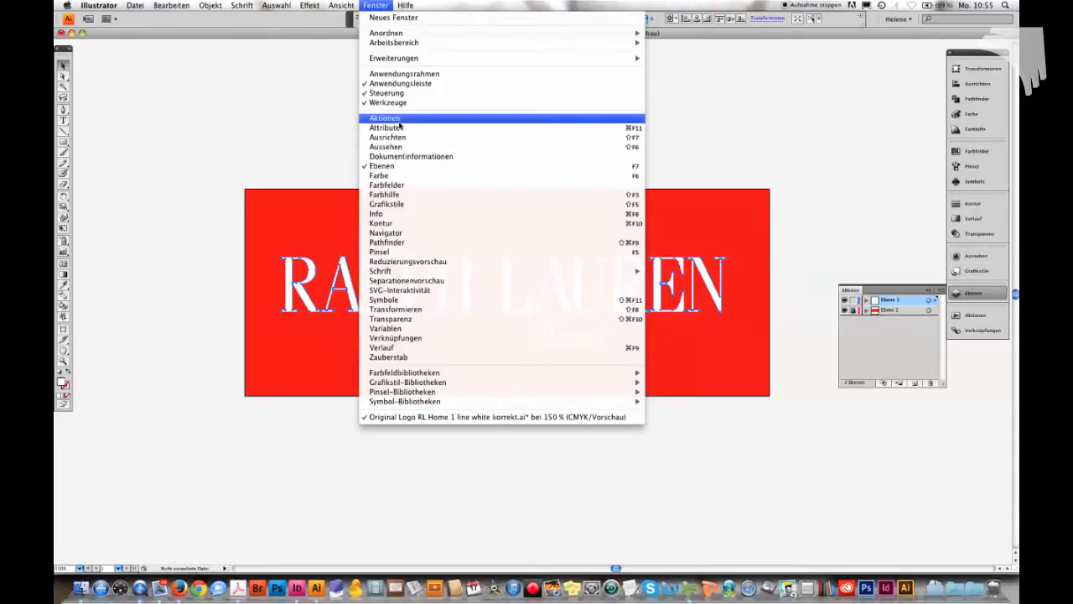
{"action": "left_click", "coordinate": [386, 128]}
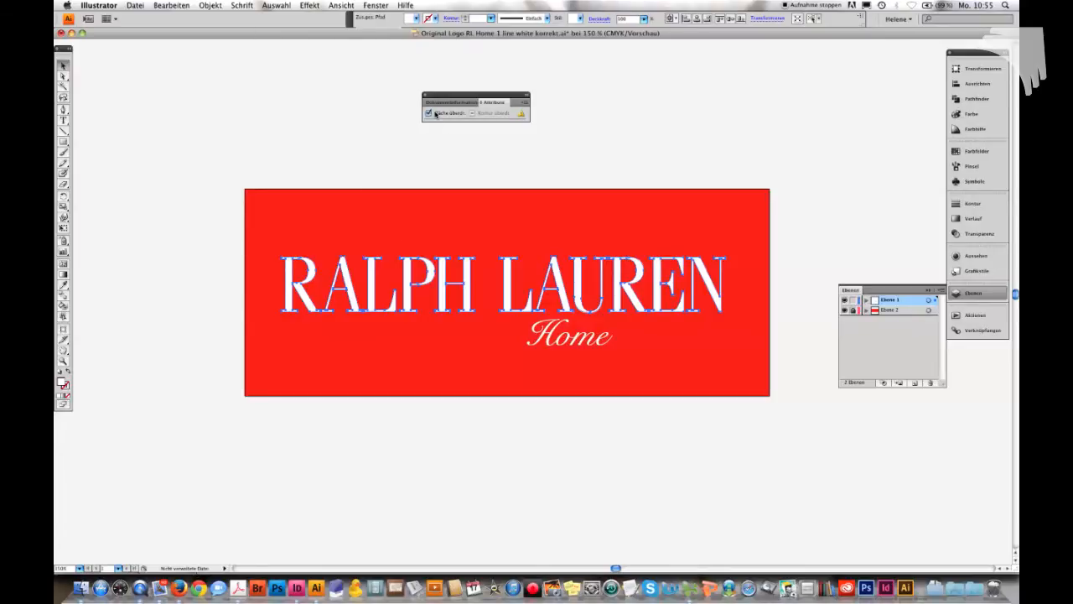
{"action": "left_click", "coordinate": [429, 112]}
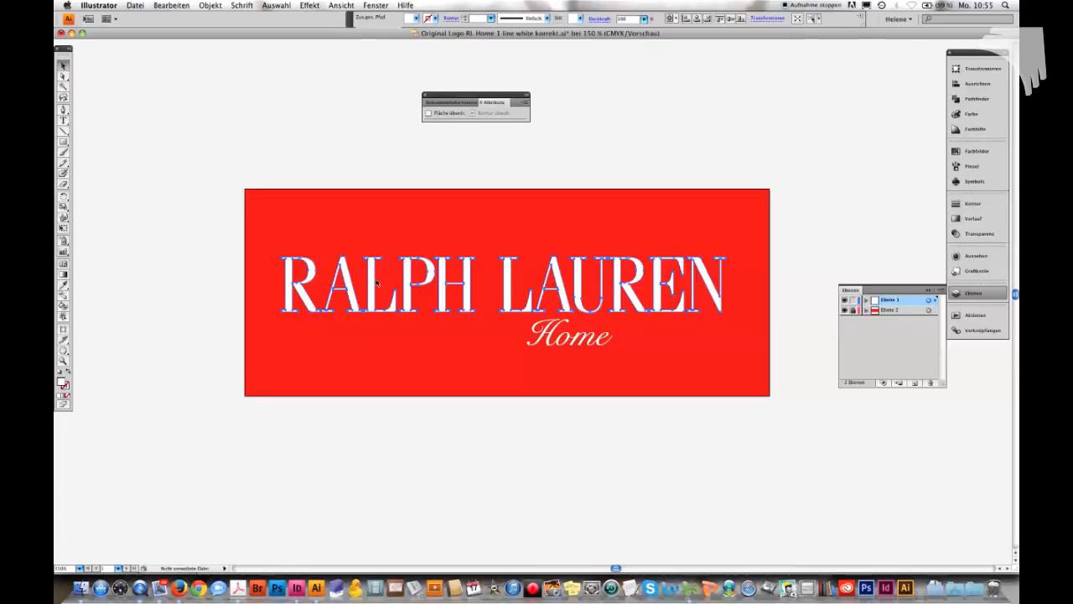
{"action": "mouse_move", "coordinate": [624, 274]}
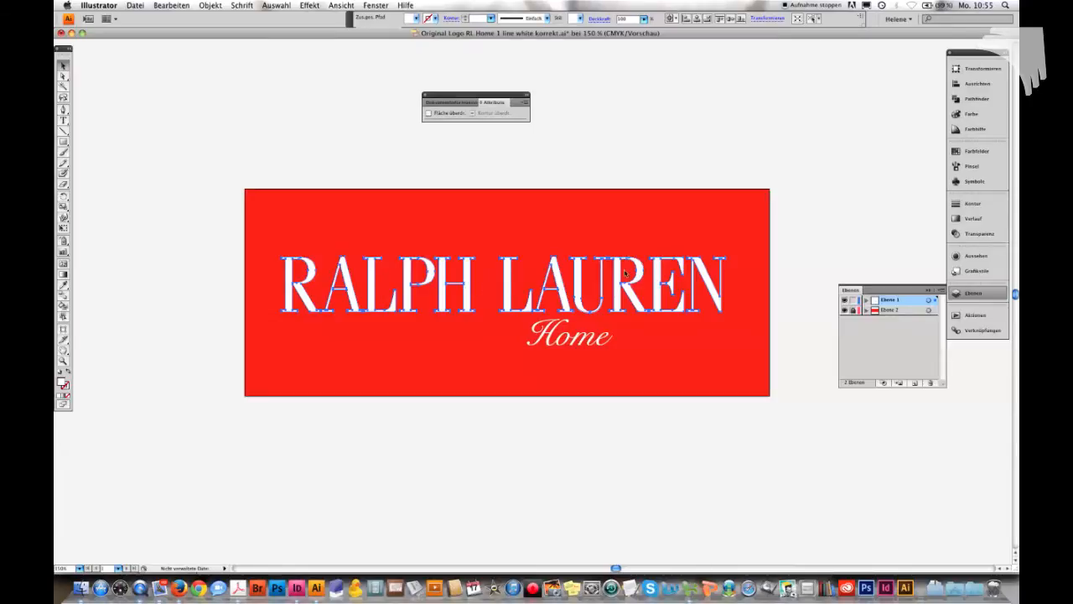
{"action": "mouse_move", "coordinate": [398, 348]}
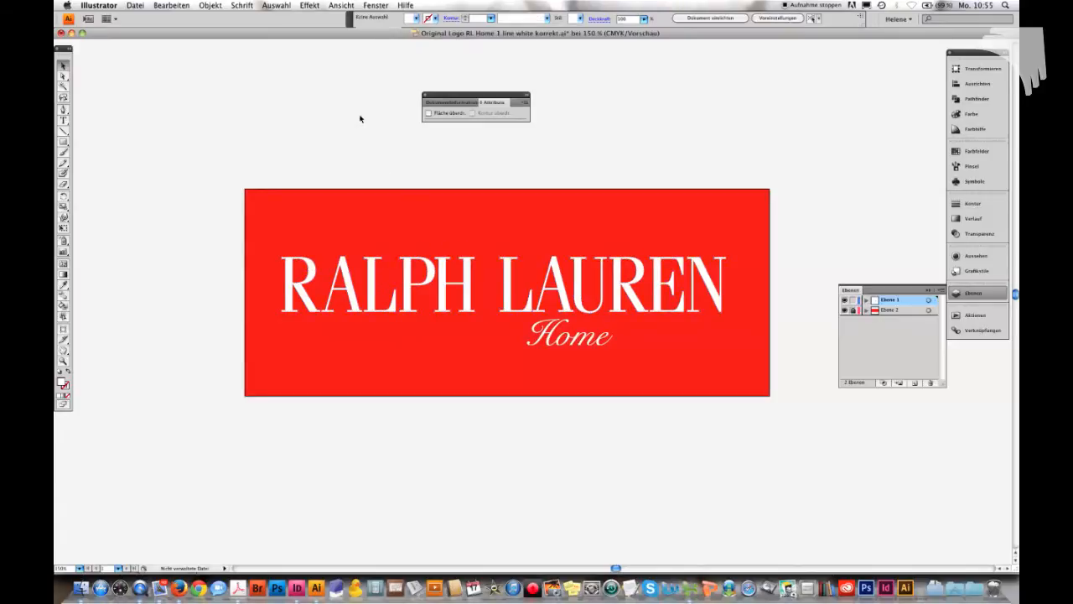
Recheck the corrected logo in Illustrator with Überdruckenvorschau turned on.
{"action": "left_click", "coordinate": [341, 5]}
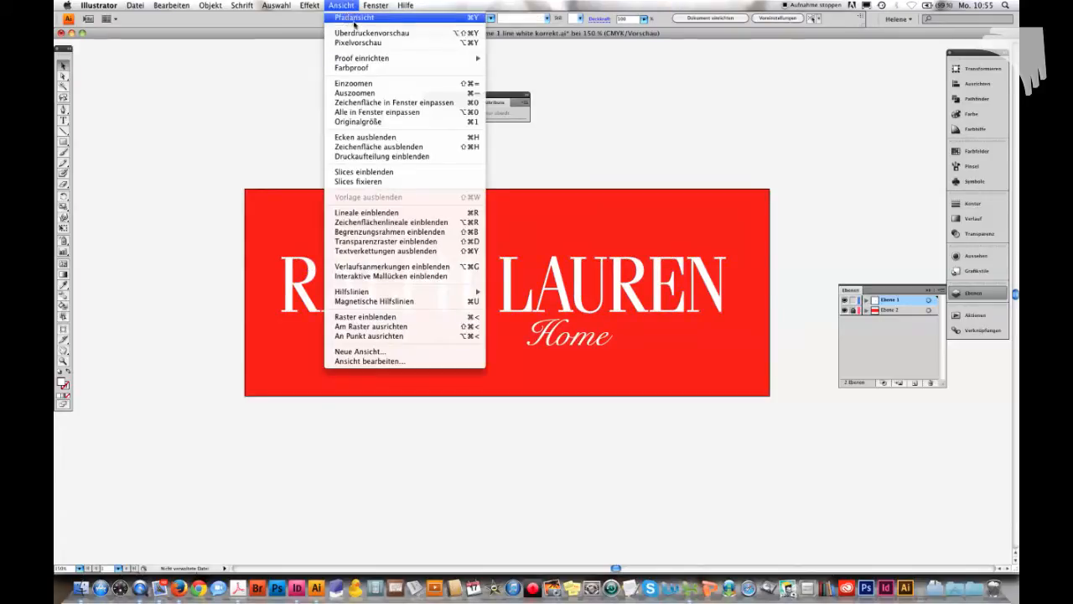
{"action": "mouse_move", "coordinate": [371, 32]}
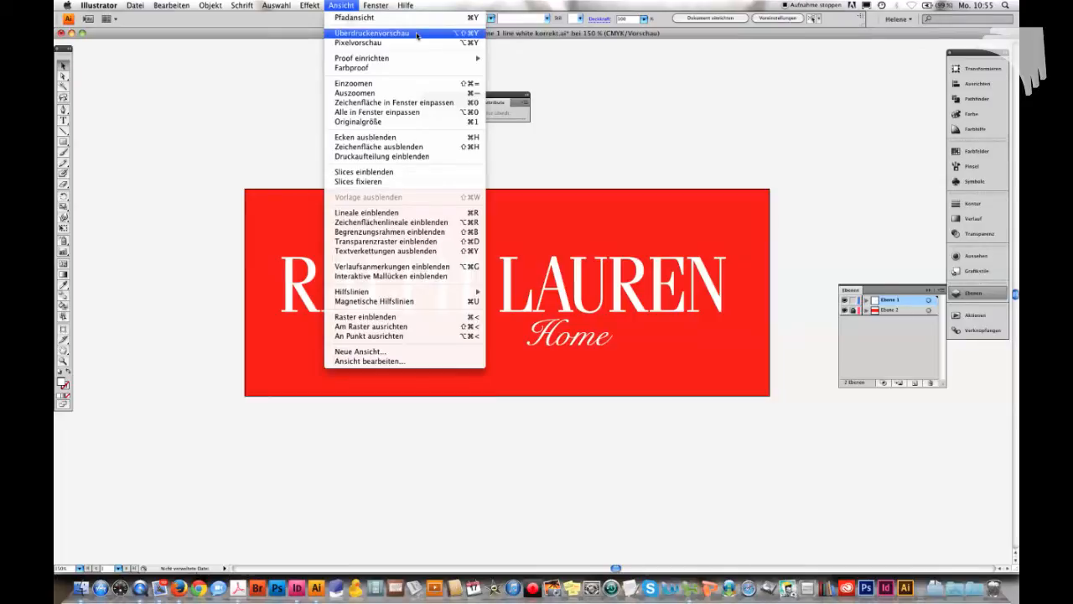
{"action": "left_click", "coordinate": [370, 33]}
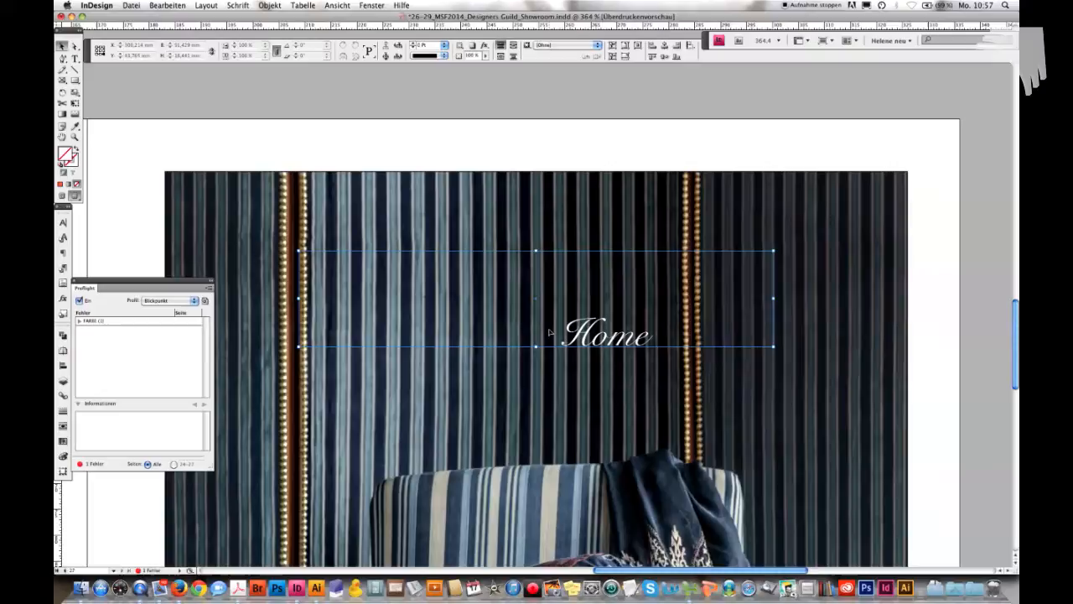
{"action": "mouse_move", "coordinate": [535, 317]}
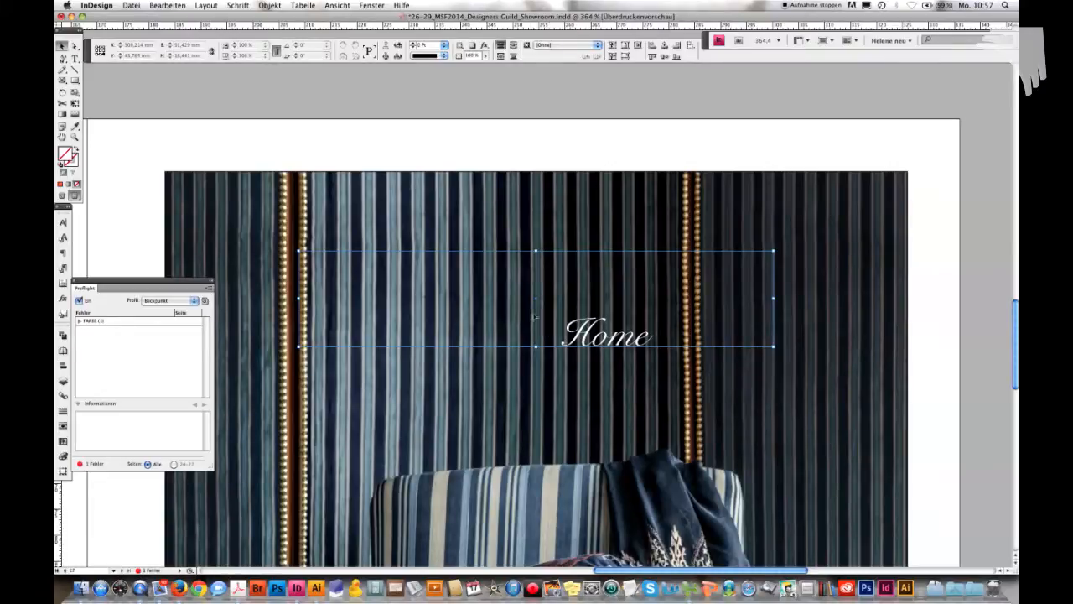
{"action": "mouse_move", "coordinate": [394, 304]}
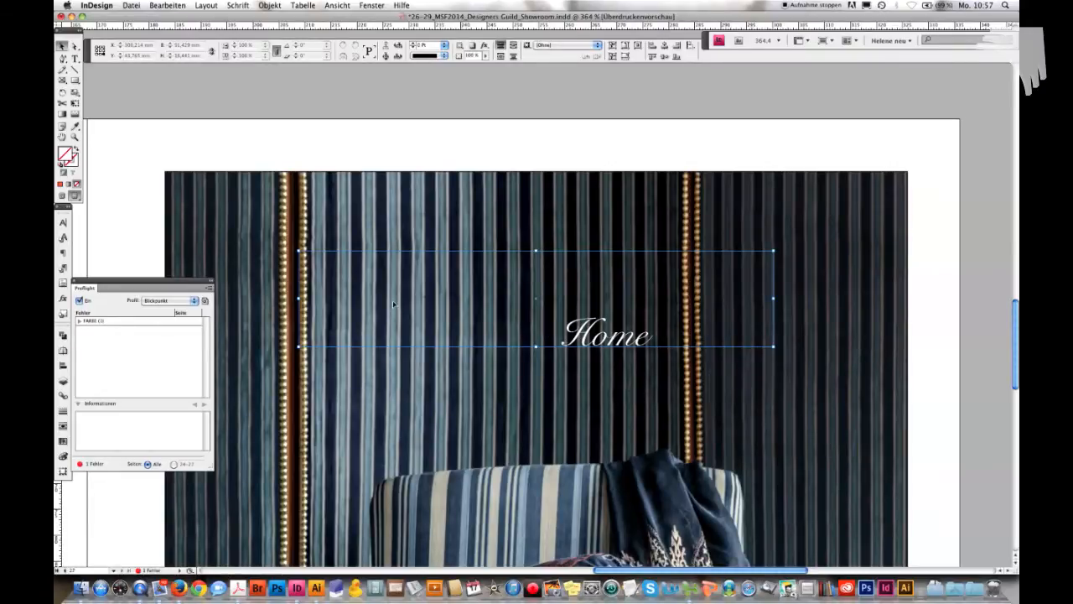
Turn off overprint preview and relink the logo to Logo RL Home white FINAL2-01.eps.
{"action": "left_click", "coordinate": [337, 5]}
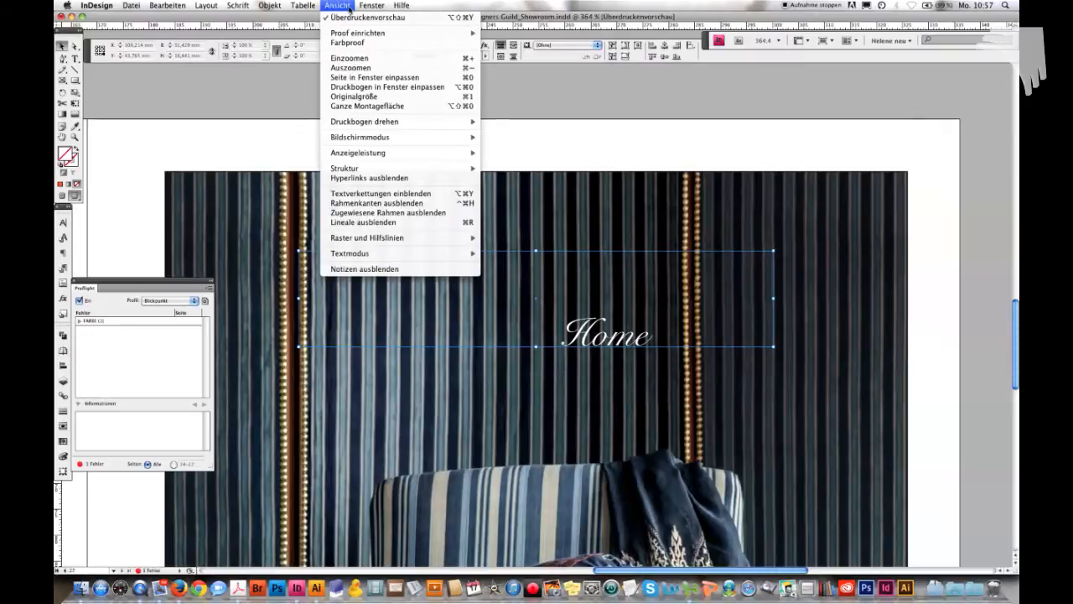
{"action": "left_click", "coordinate": [368, 18]}
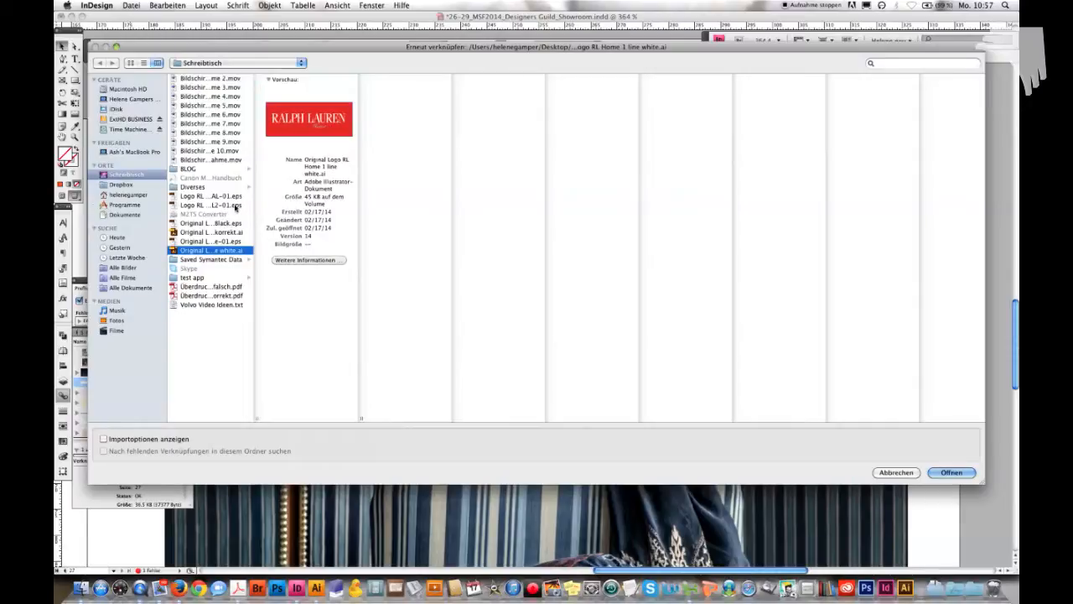
{"action": "left_click", "coordinate": [209, 205]}
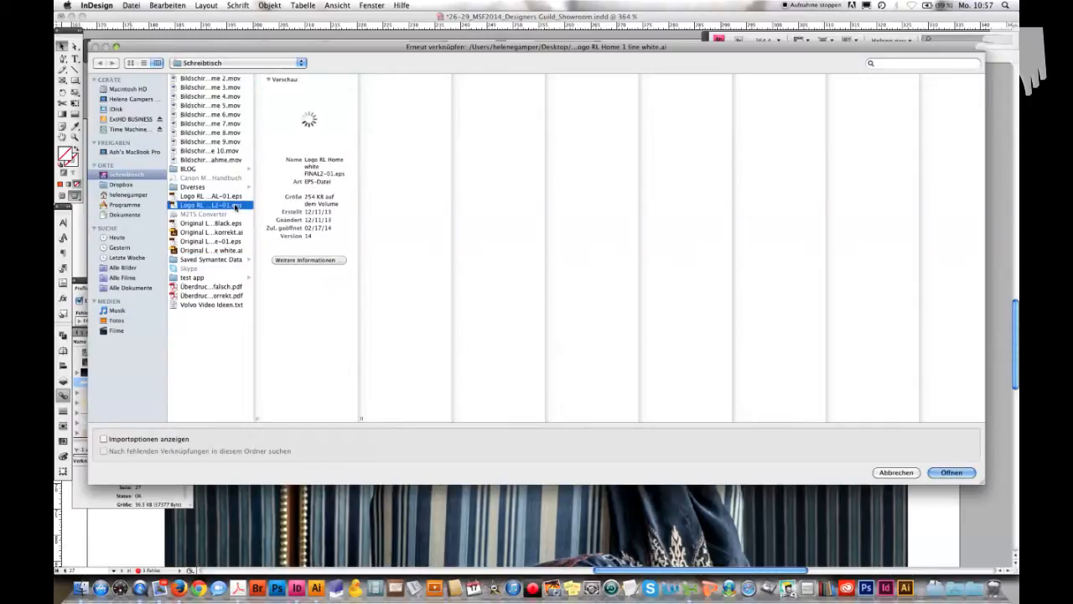
{"action": "left_click", "coordinate": [951, 472]}
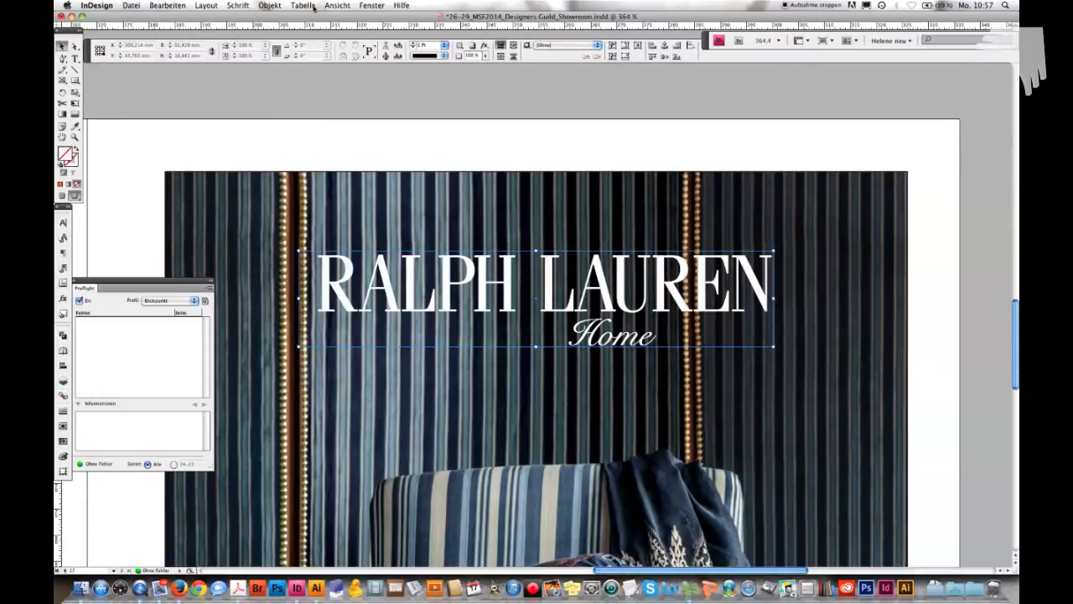
Re-enable Überdruckenvorschau to confirm the relinked RALPH LAUREN Home logo stays fully visible.
{"action": "left_click", "coordinate": [337, 6]}
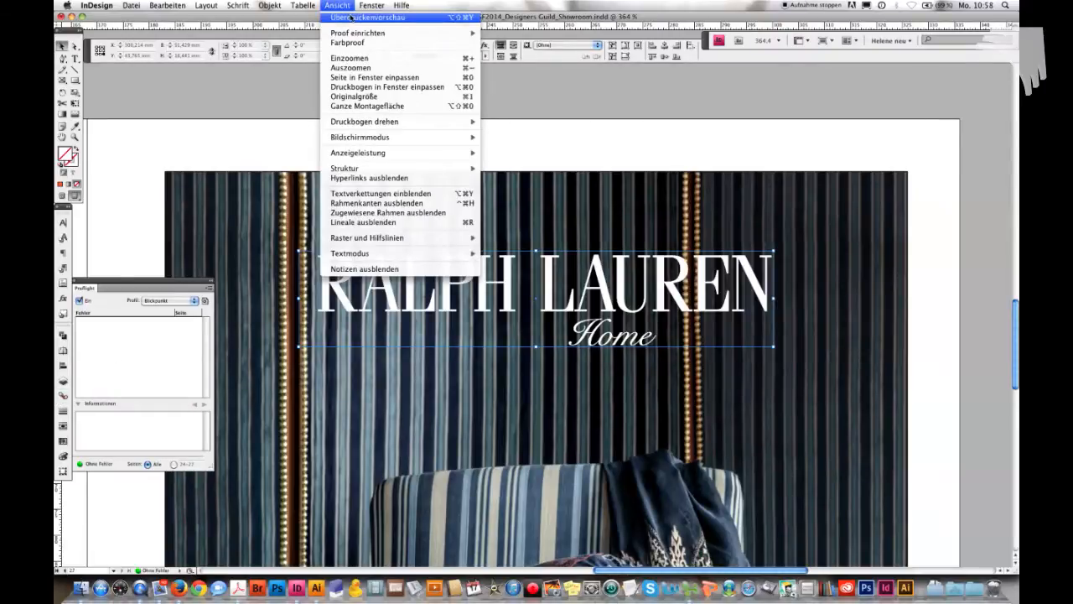
{"action": "left_click", "coordinate": [368, 17]}
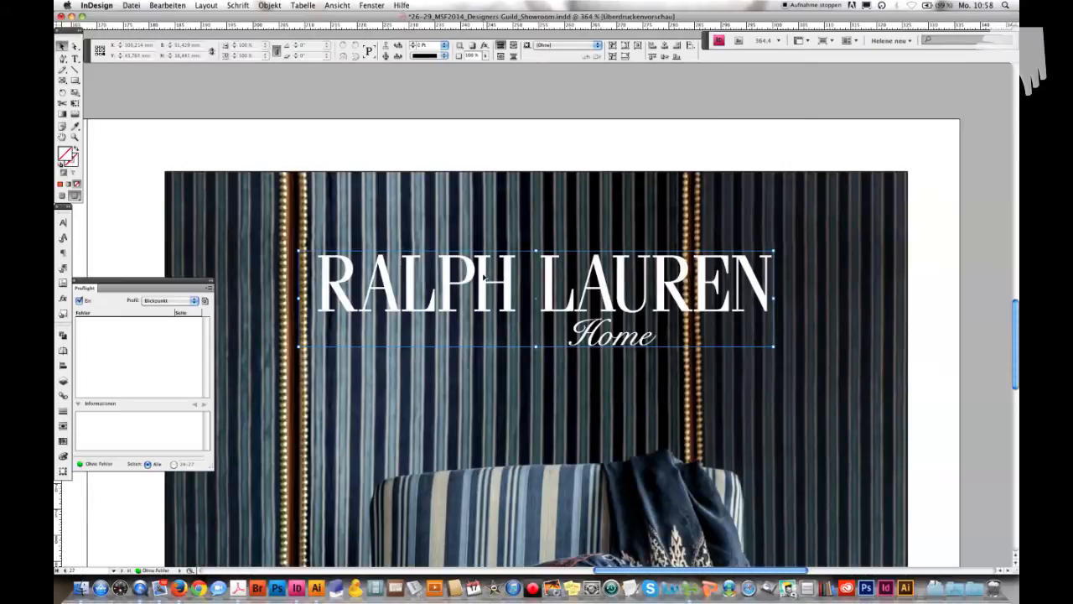
{"action": "left_click", "coordinate": [336, 5]}
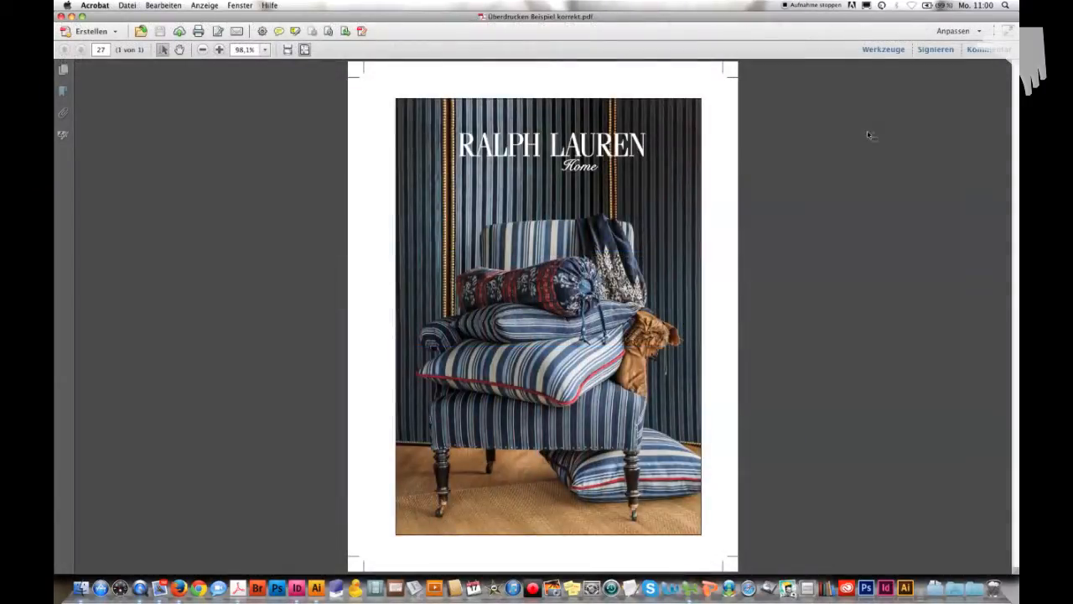
{"action": "mouse_move", "coordinate": [878, 142]}
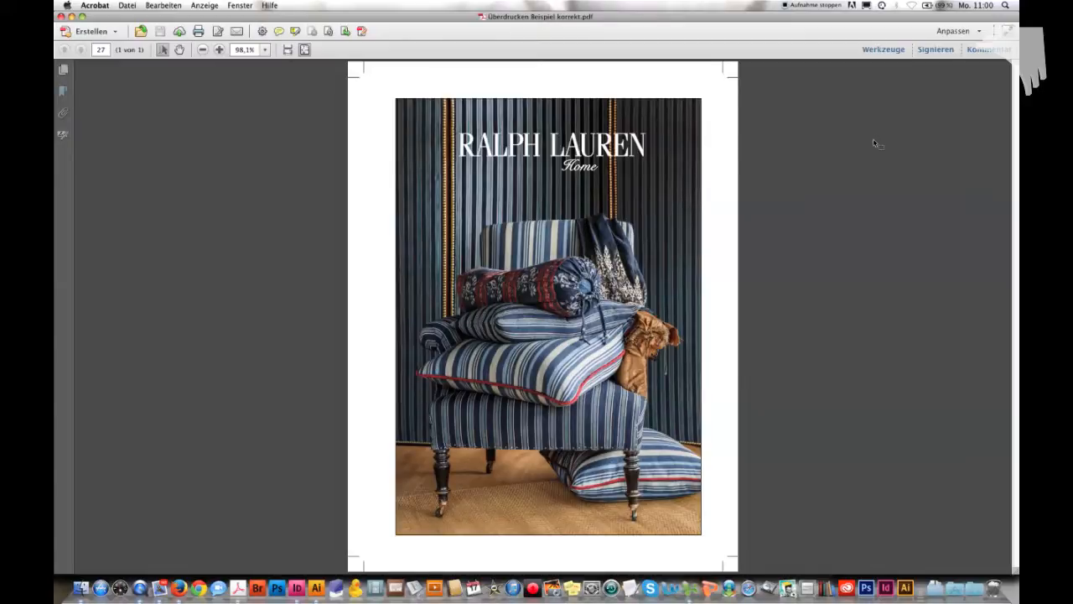
{"action": "mouse_move", "coordinate": [754, 164]}
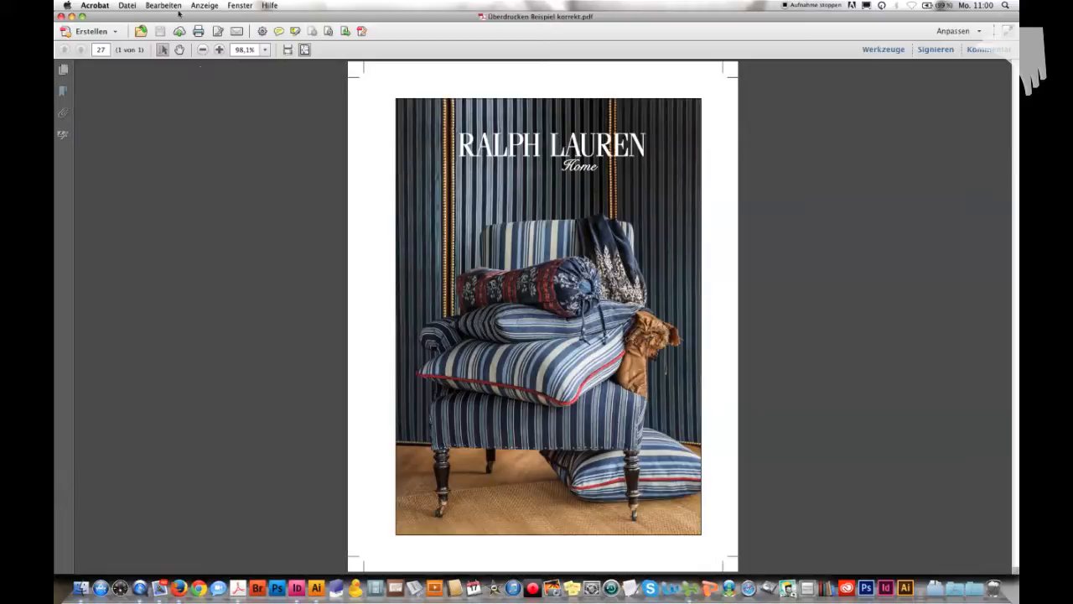
Open Acrobat's Bearbeiten menu for Überdrucken Beispiel korrekt.pdf to reach Preflight.
{"action": "left_click", "coordinate": [163, 5]}
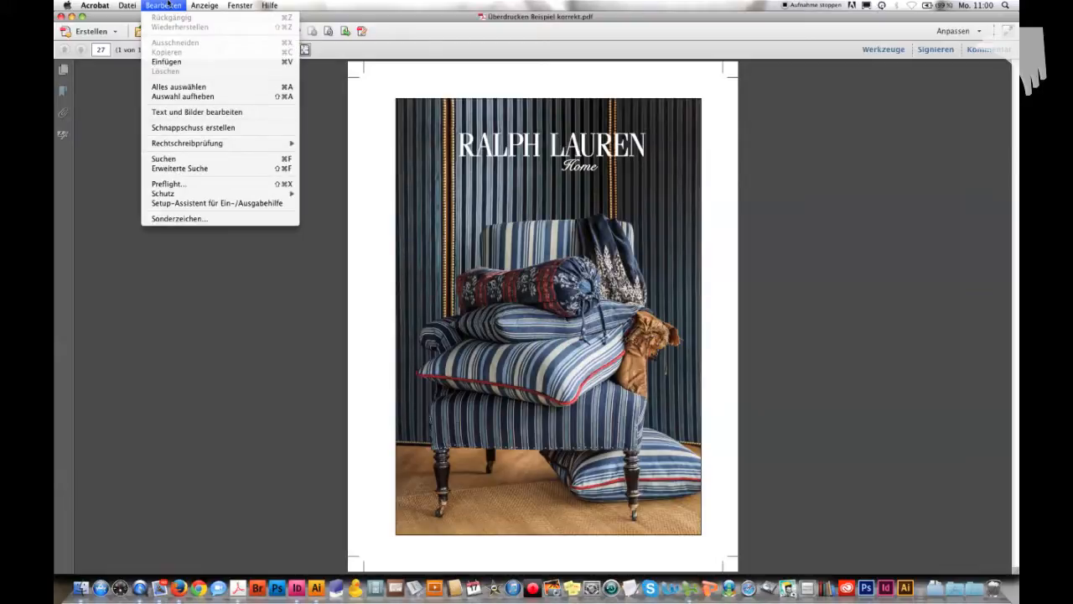
{"action": "mouse_move", "coordinate": [168, 183]}
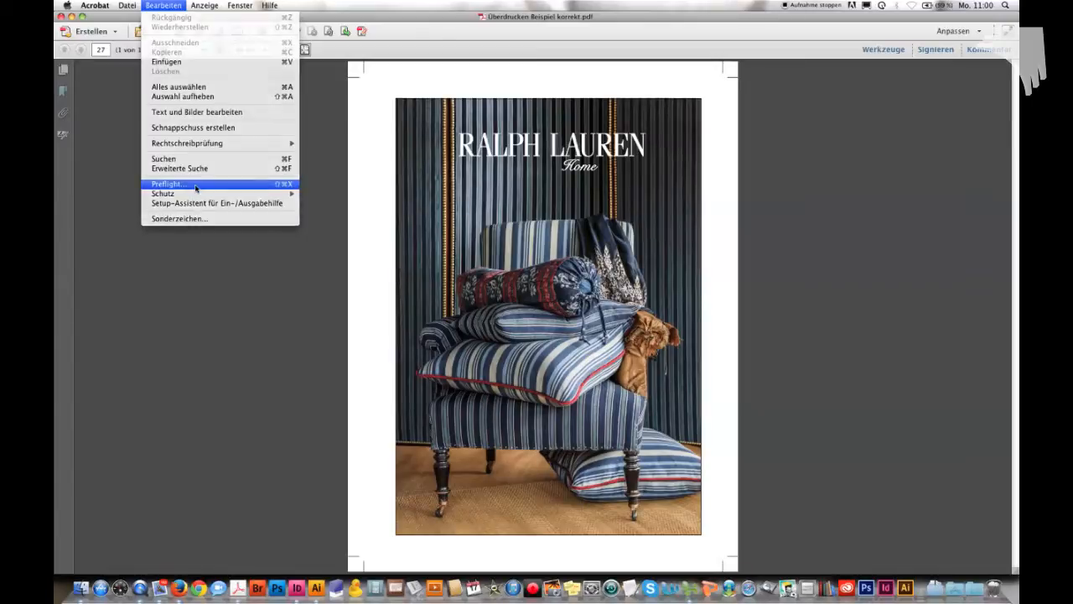
Run the Potenzielle Überdrucken-Probleme preflight on Überdrucken Beispiel korrekt.pdf and move the window aside.
{"action": "left_click", "coordinate": [168, 183]}
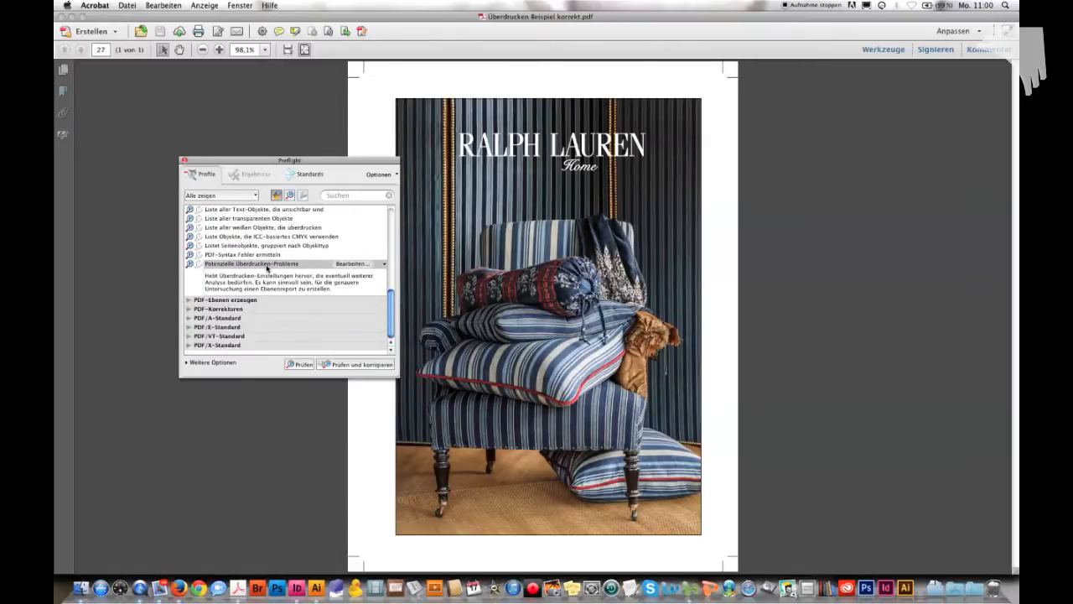
{"action": "left_click", "coordinate": [251, 264]}
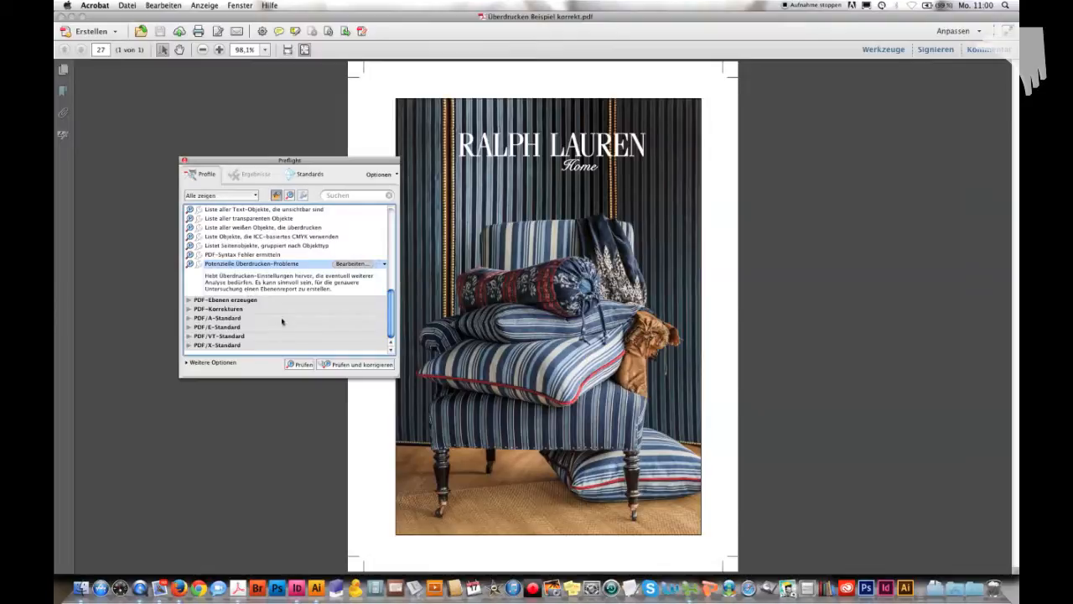
{"action": "left_click", "coordinate": [300, 363]}
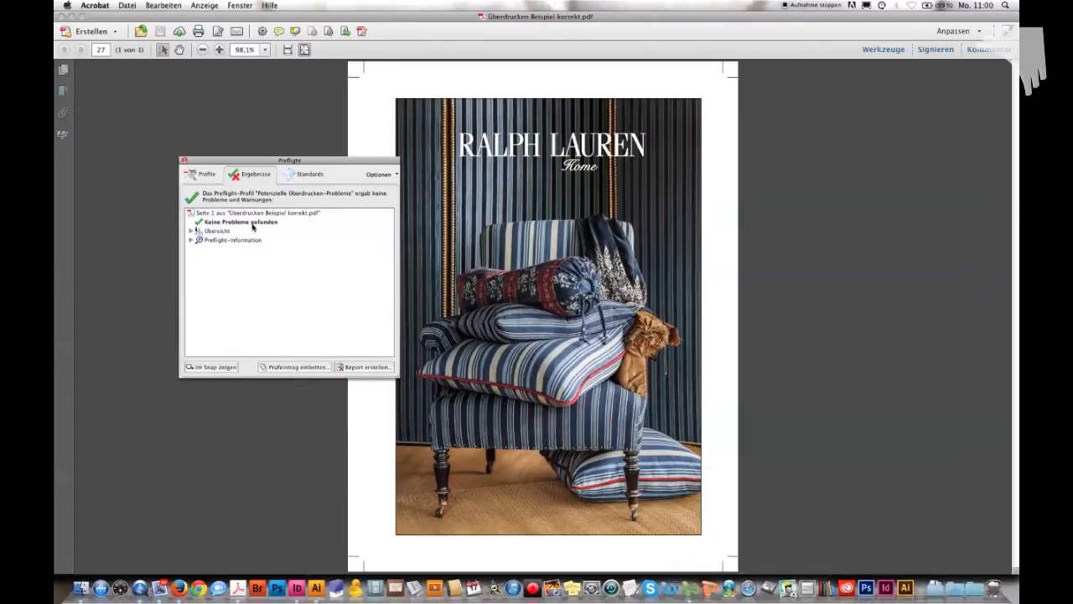
{"action": "mouse_move", "coordinate": [325, 261]}
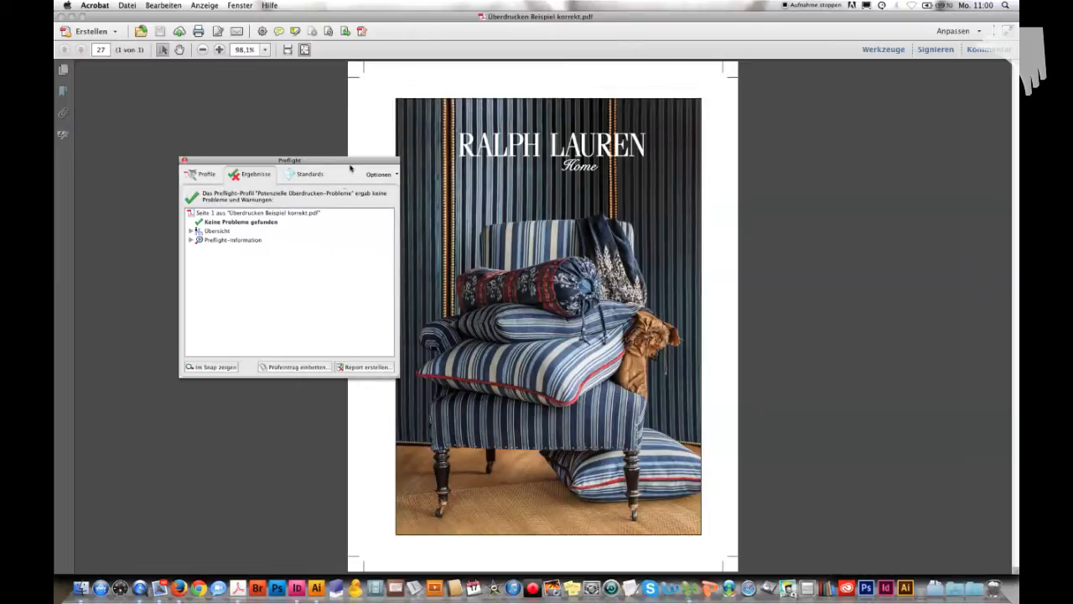
{"action": "left_click_drag", "start_coordinate": [289, 160], "coordinate": [262, 141]}
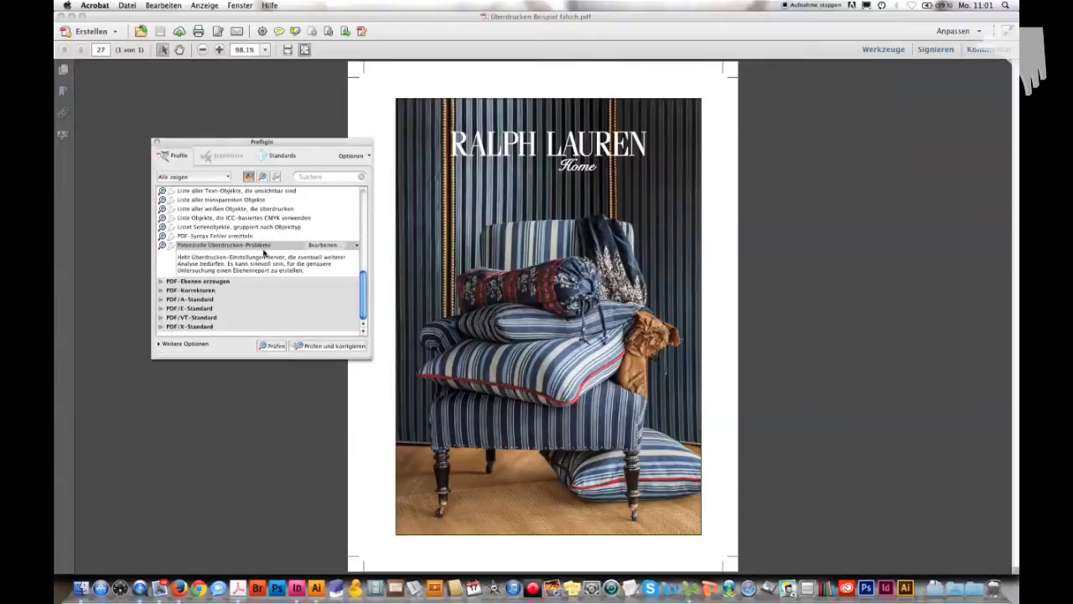
Run the Potenzielle Überdrucken-Probleme preflight on Überdrucken Beispiel falsch.pdf.
{"action": "left_click_drag", "start_coordinate": [261, 141], "coordinate": [223, 149]}
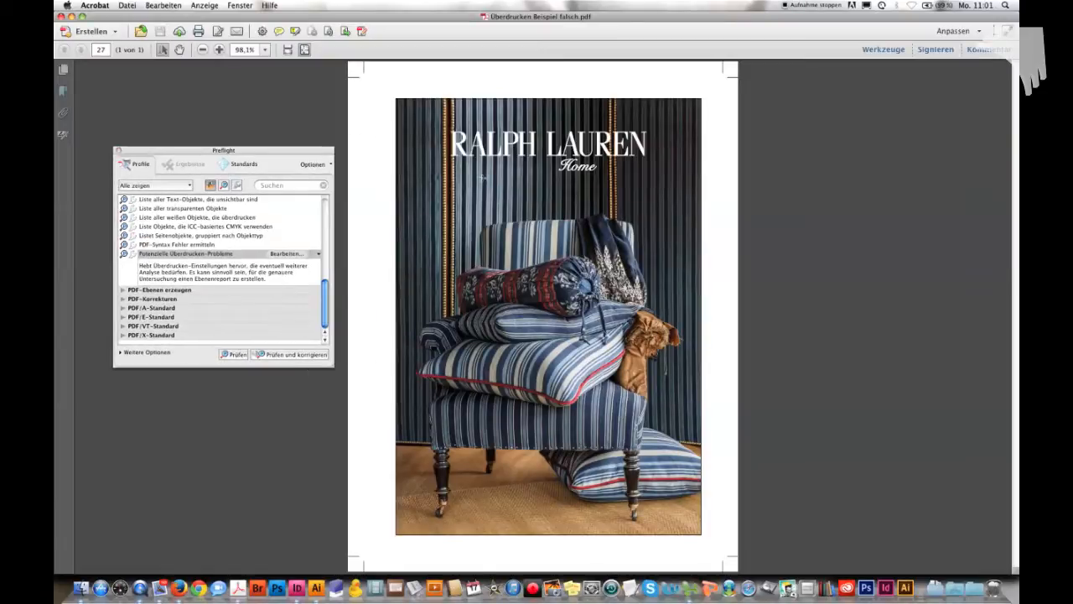
{"action": "mouse_move", "coordinate": [365, 309]}
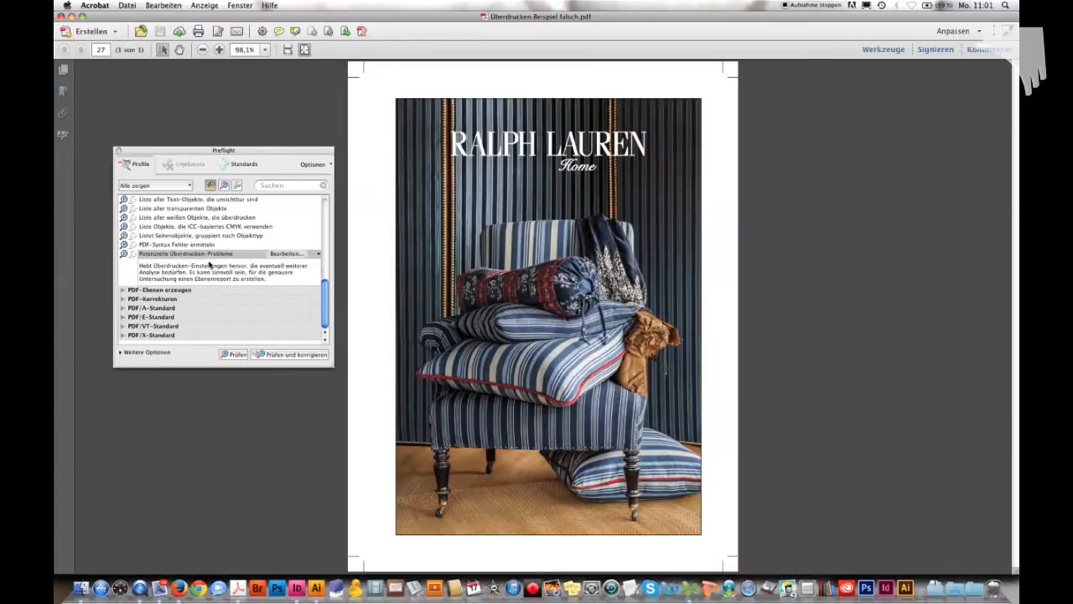
{"action": "left_click", "coordinate": [186, 254]}
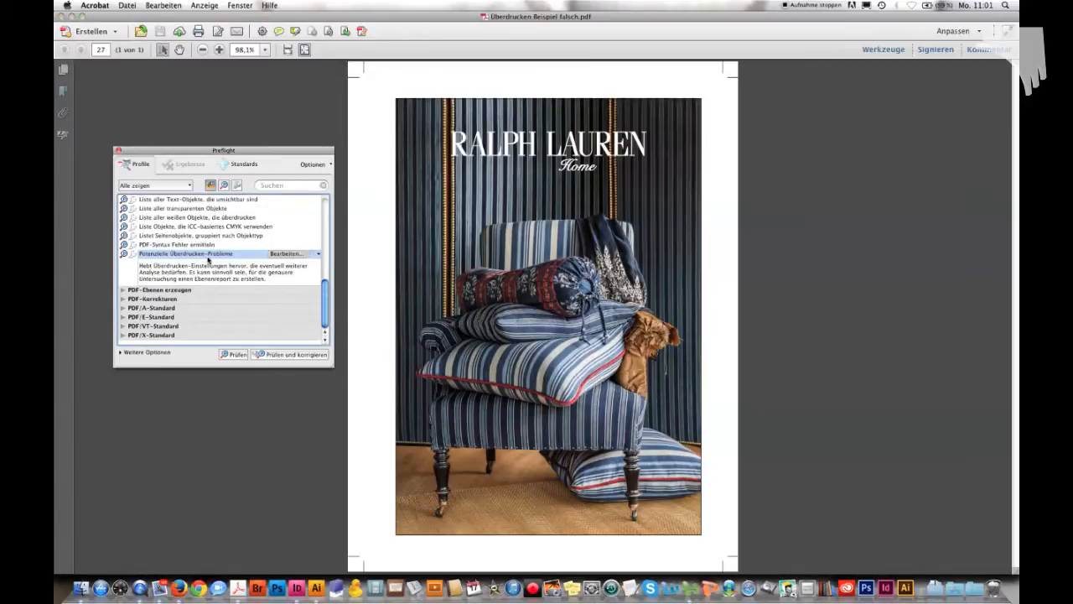
{"action": "left_click", "coordinate": [235, 354]}
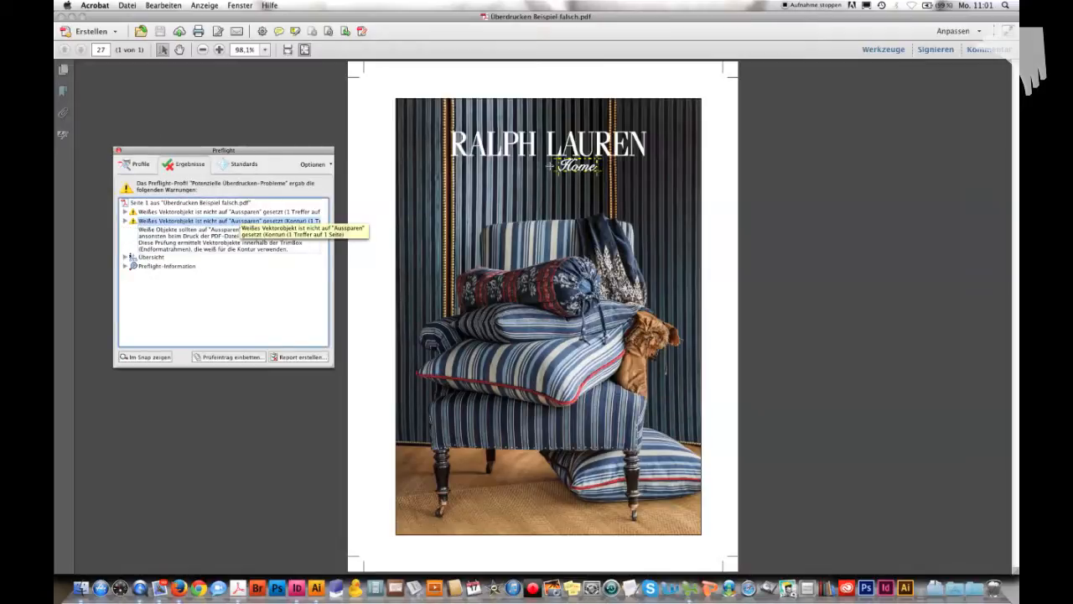
Expand the white-knockout warnings to highlight the flagged RALPH LAUREN lettering.
{"action": "left_click", "coordinate": [222, 221]}
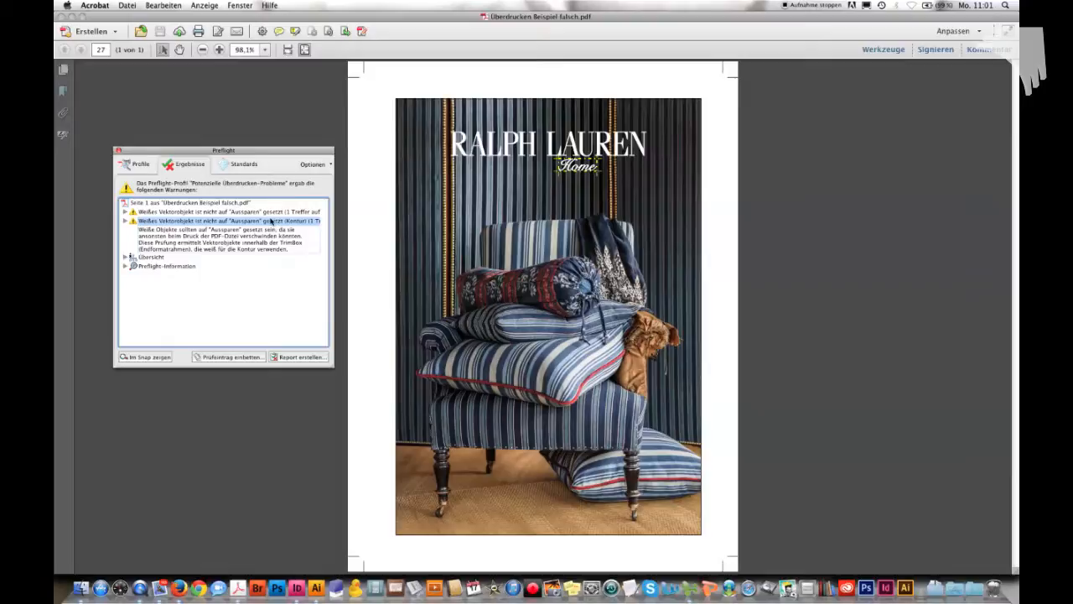
{"action": "left_click", "coordinate": [192, 211]}
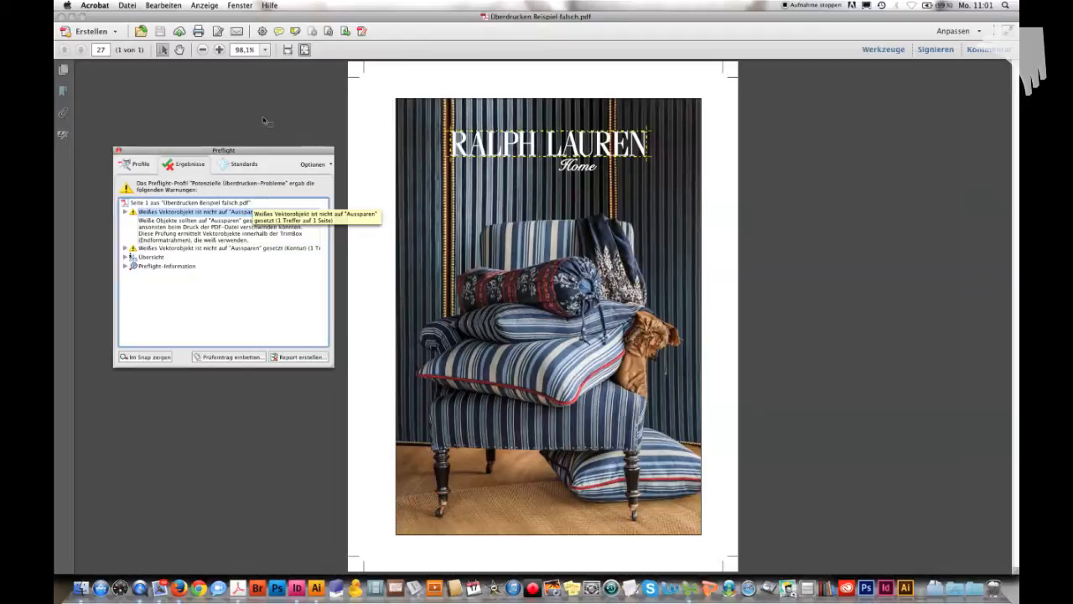
{"action": "mouse_move", "coordinate": [786, 212]}
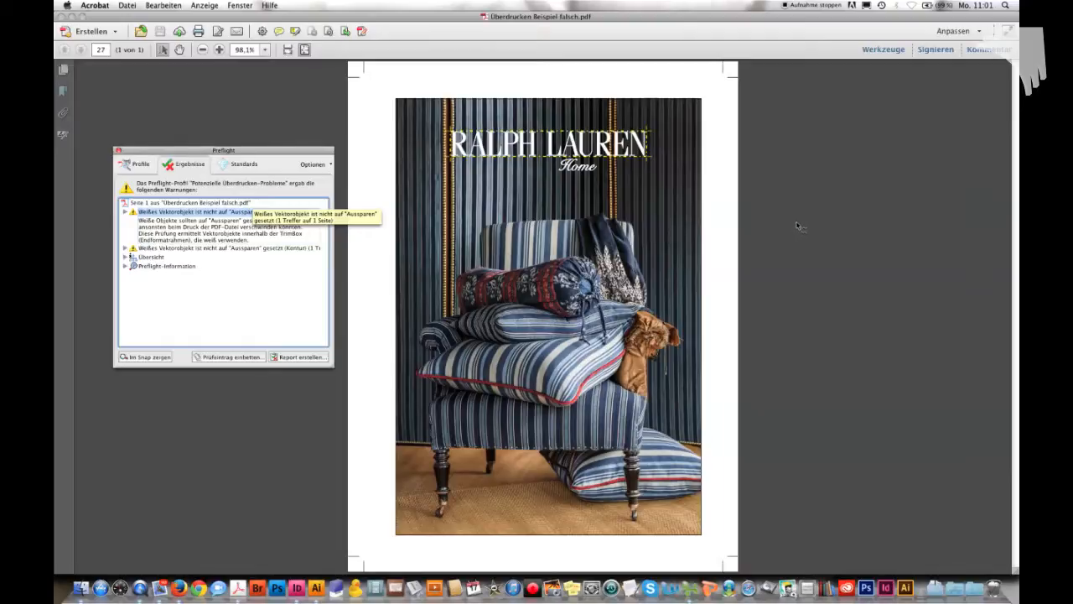
{"action": "mouse_move", "coordinate": [818, 224]}
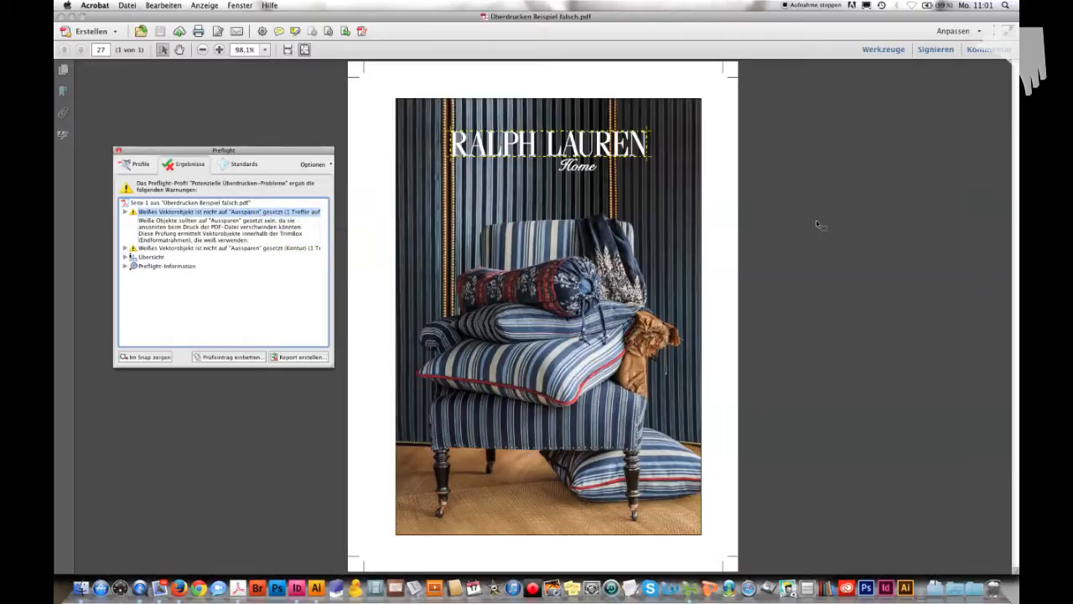